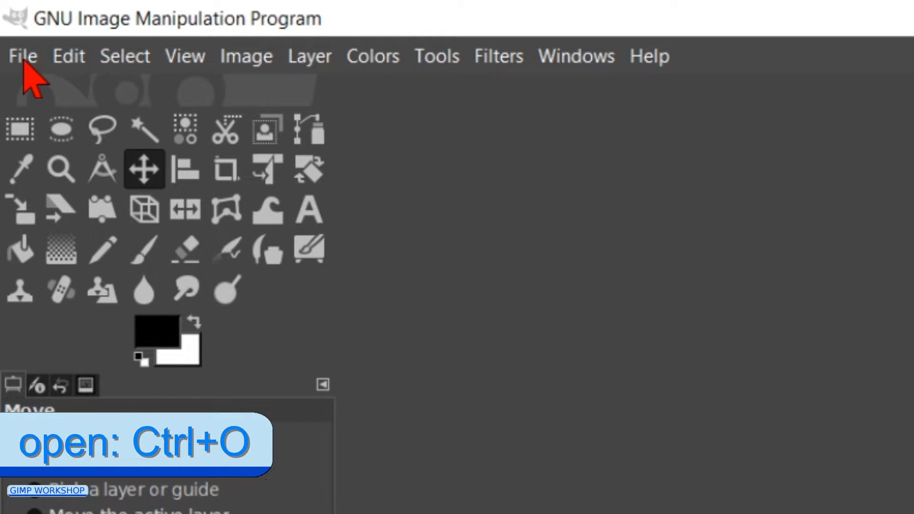
# - Open 01 costume-3041273.jpg from 2.10 tutorials > tu 120 face swap, bookmarking that folder
pyautogui.click(22, 55)
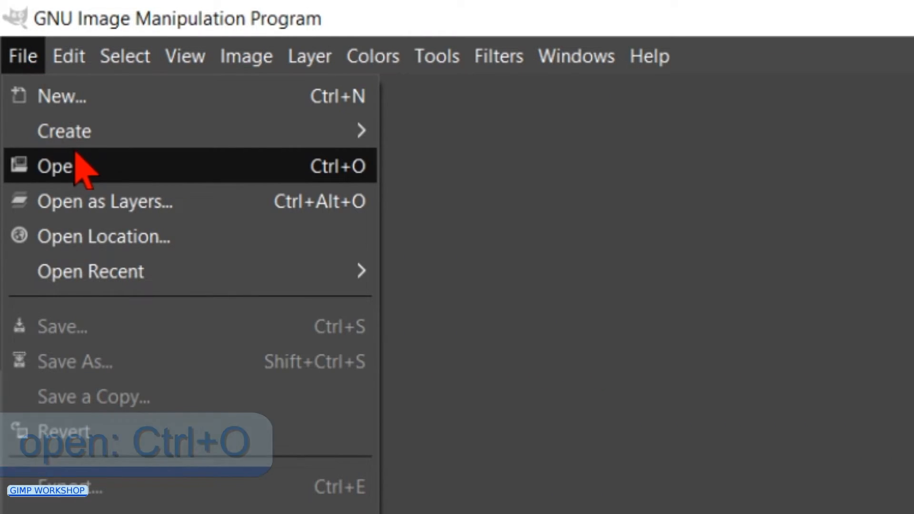
pyautogui.click(55, 166)
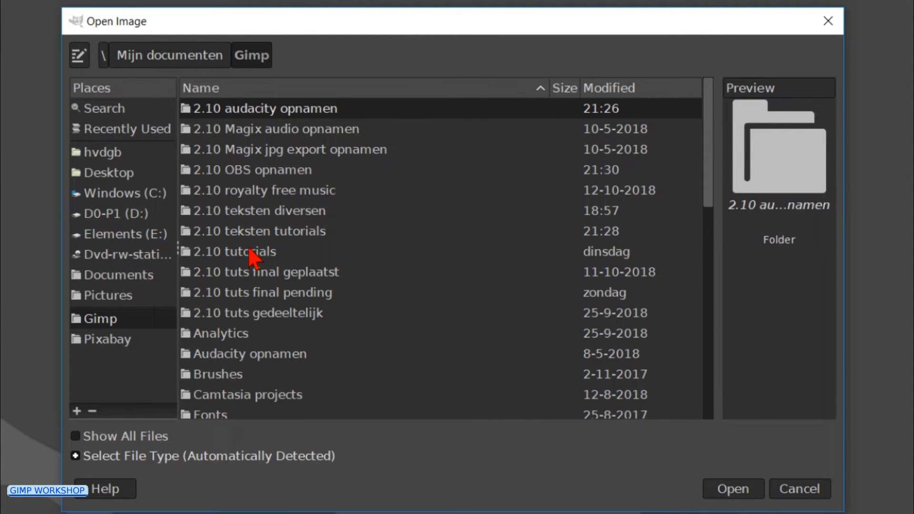
pyautogui.doubleClick(236, 251)
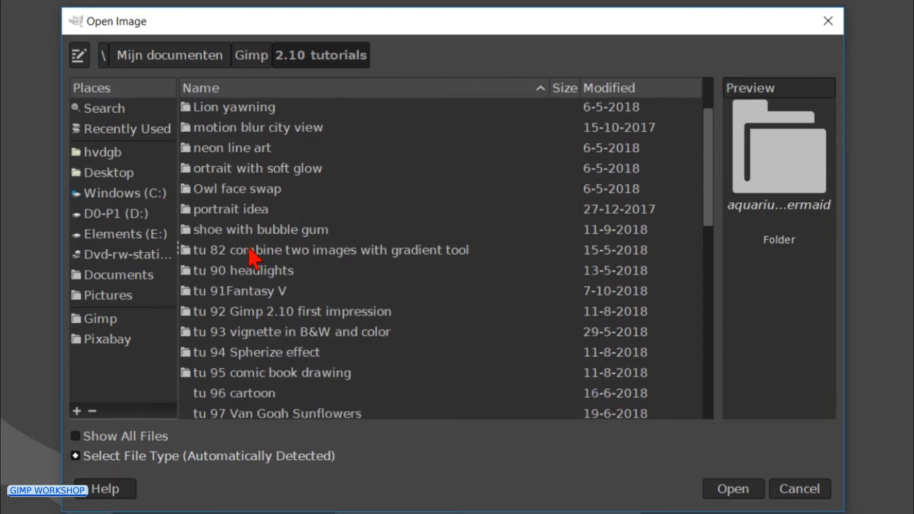
pyautogui.scroll(-3)
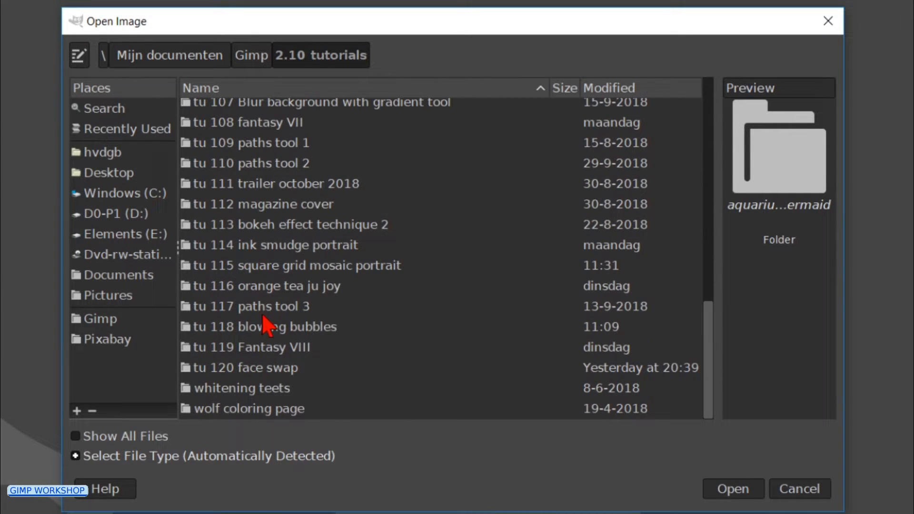
pyautogui.click(251, 367)
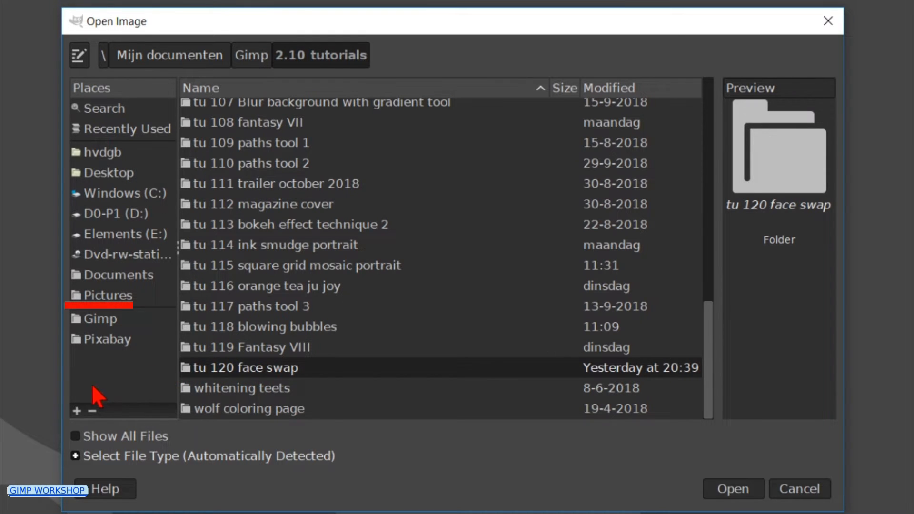
pyautogui.click(76, 410)
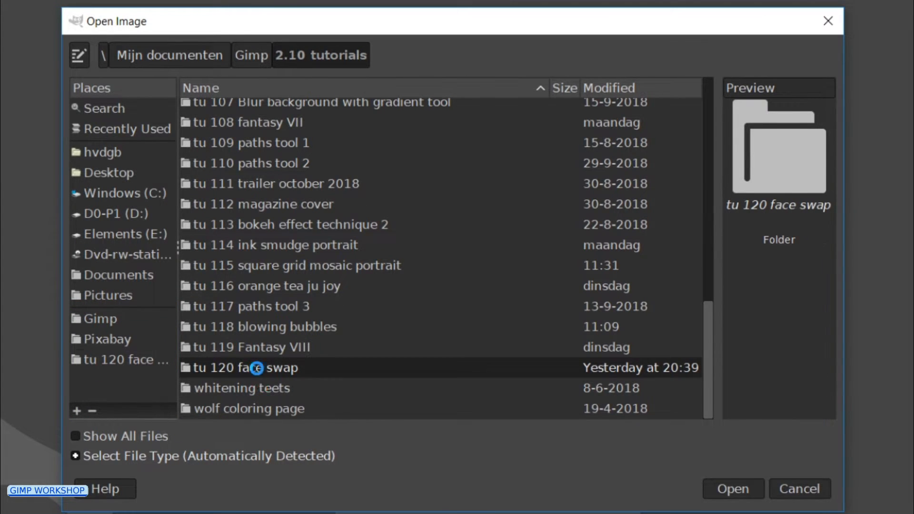
pyautogui.doubleClick(244, 367)
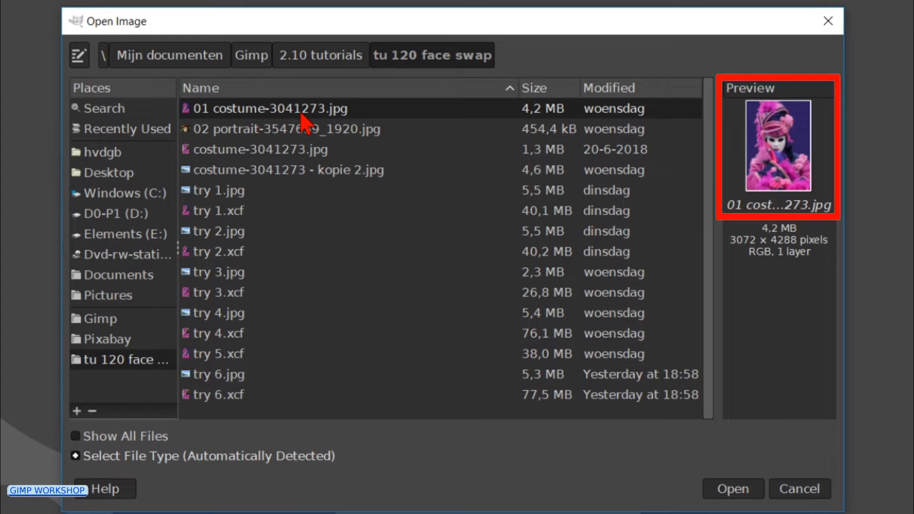
pyautogui.click(730, 496)
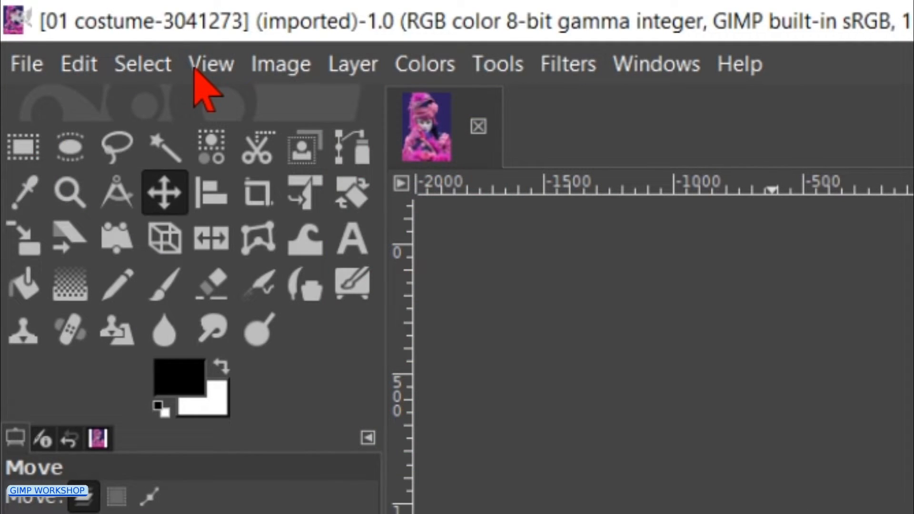
# - Fit the photo in the window and dock the Layers, Channels, Paths and History tabs
pyautogui.click(210, 63)
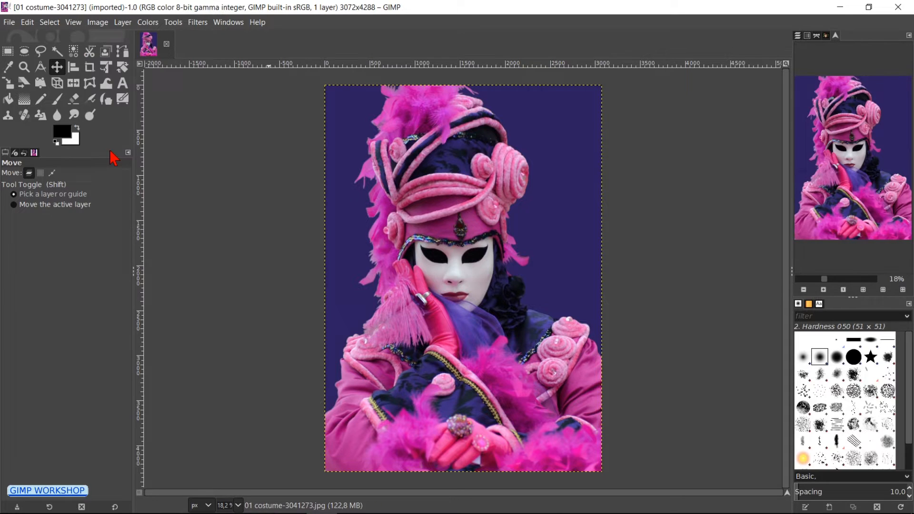
pyautogui.click(228, 21)
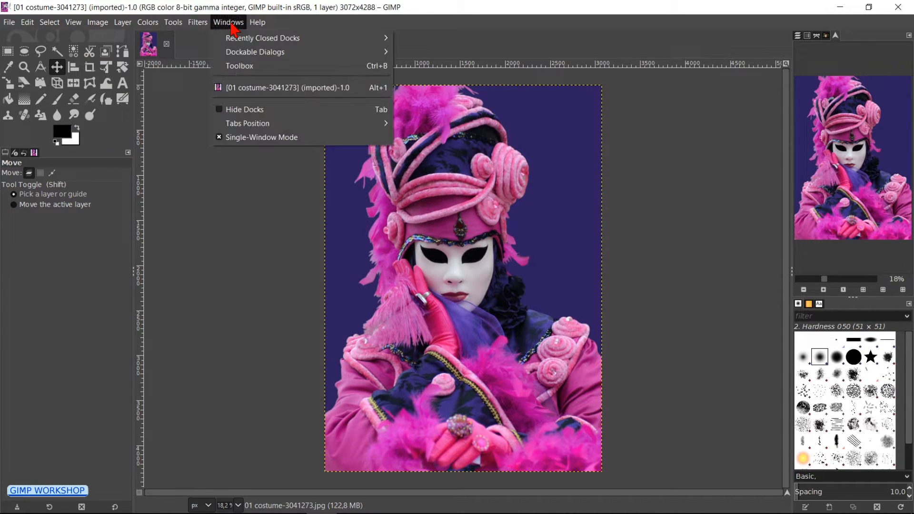
pyautogui.moveTo(255, 52)
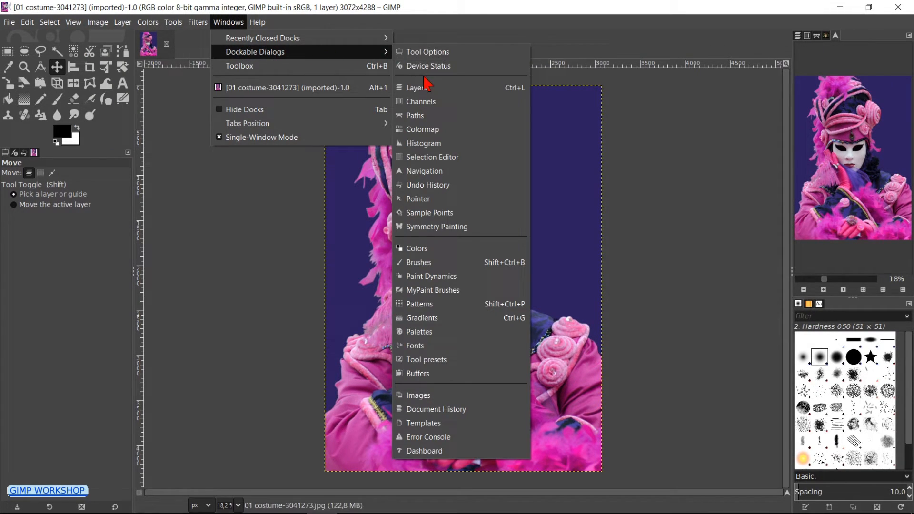
pyautogui.moveTo(425, 171)
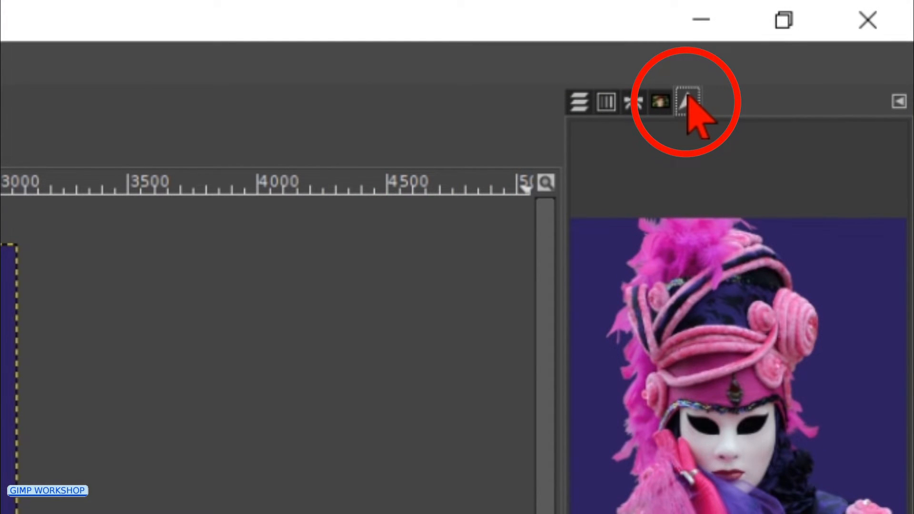
pyautogui.click(688, 102)
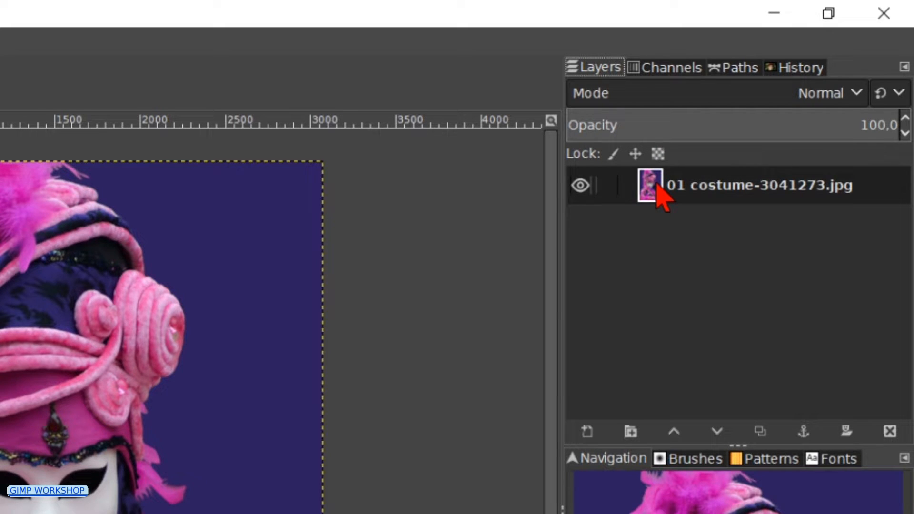
# - Add an alpha channel, then duplicate the costume layer, lower and hide the copy, and reselect the original
pyautogui.rightClick(659, 185)
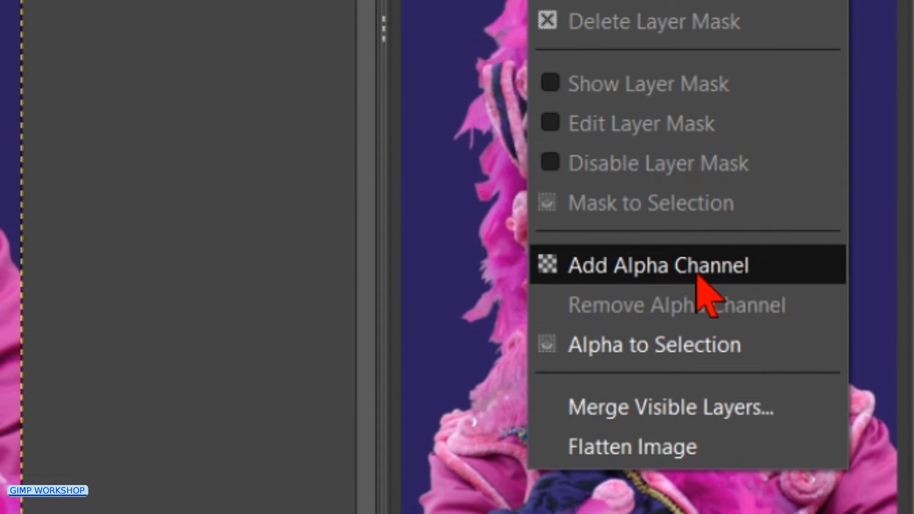
pyautogui.click(657, 265)
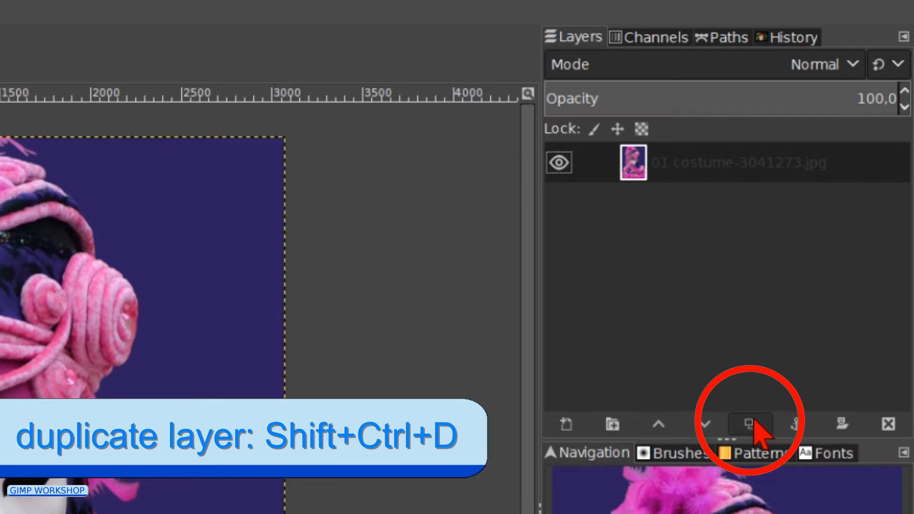
pyautogui.click(751, 424)
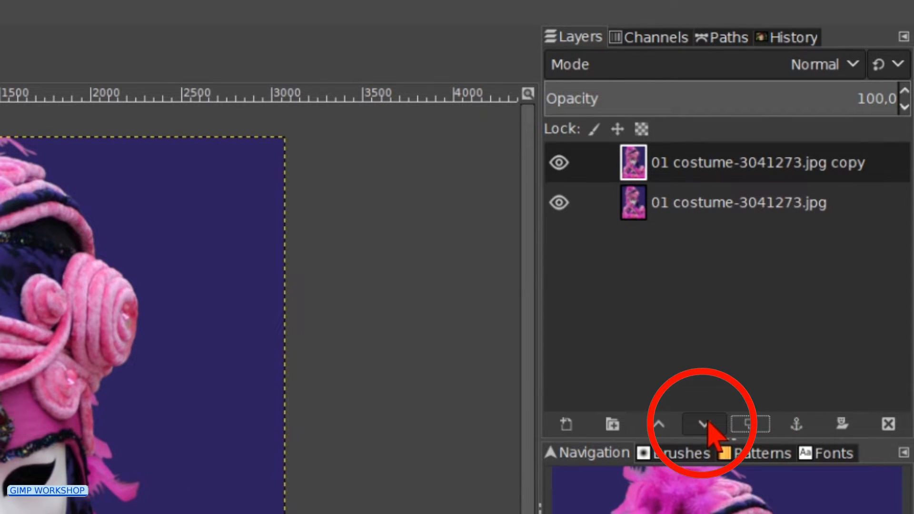
pyautogui.click(703, 424)
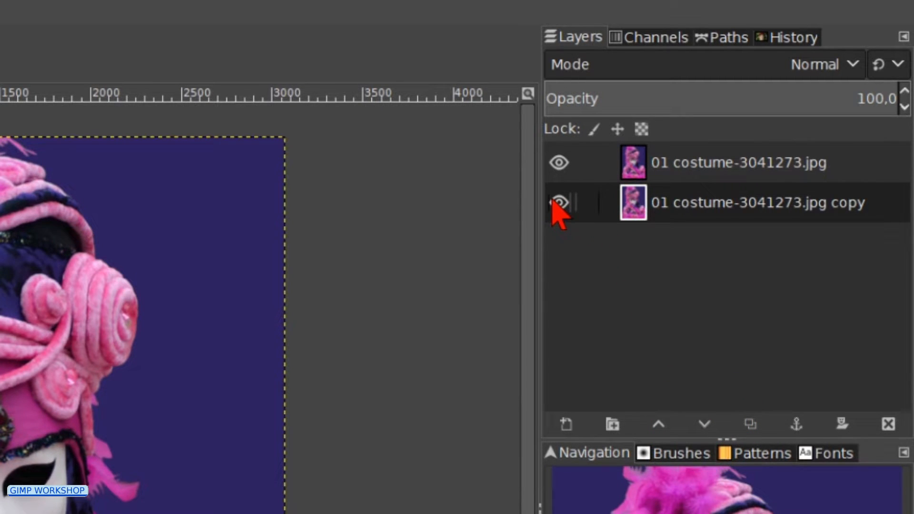
pyautogui.click(558, 202)
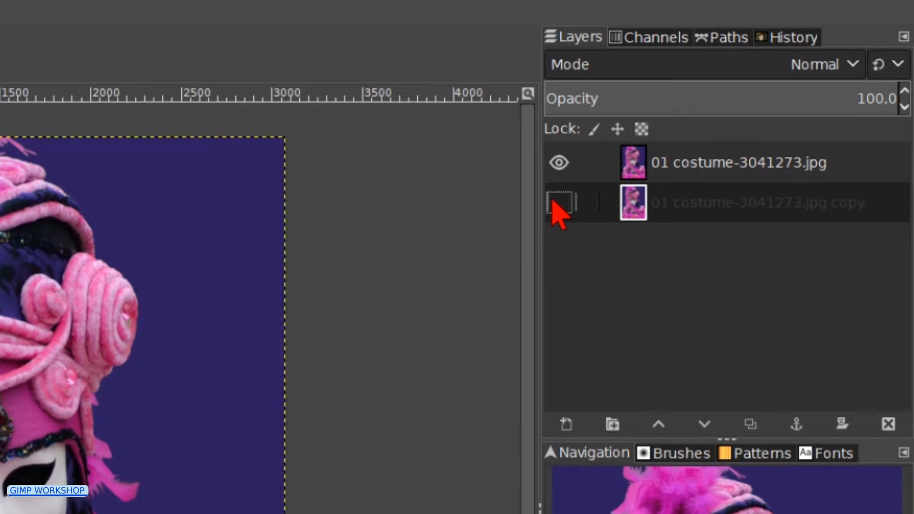
pyautogui.click(557, 162)
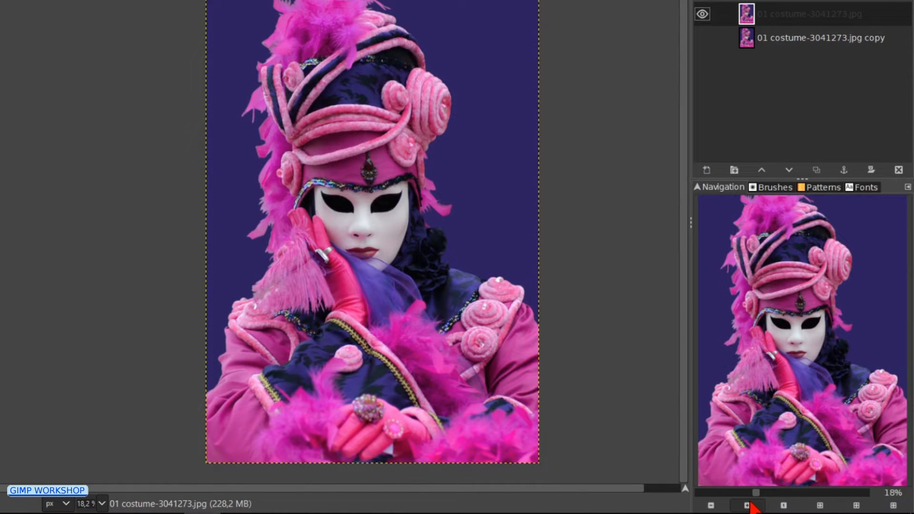
# - Zoom to 150% and trace a path around the mask edge from headband to glove
pyautogui.click(748, 505)
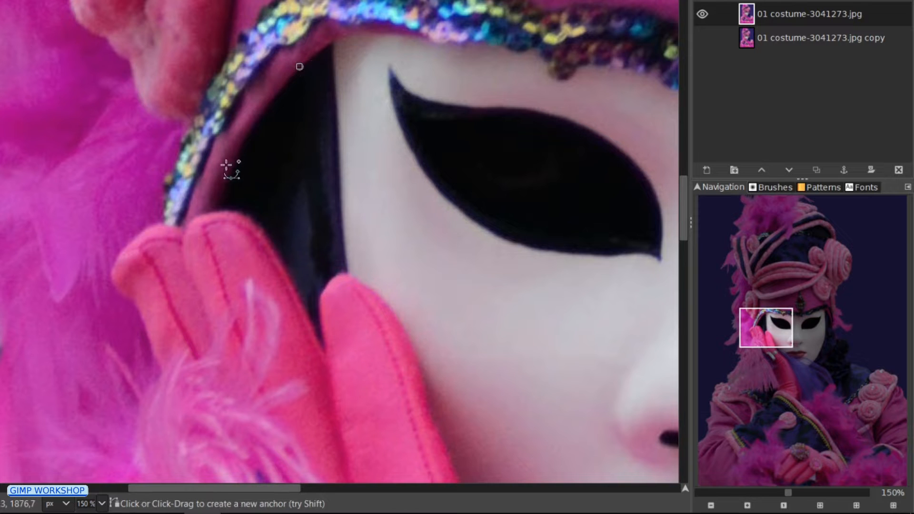
pyautogui.moveTo(231, 171); pyautogui.dragTo(299, 66)
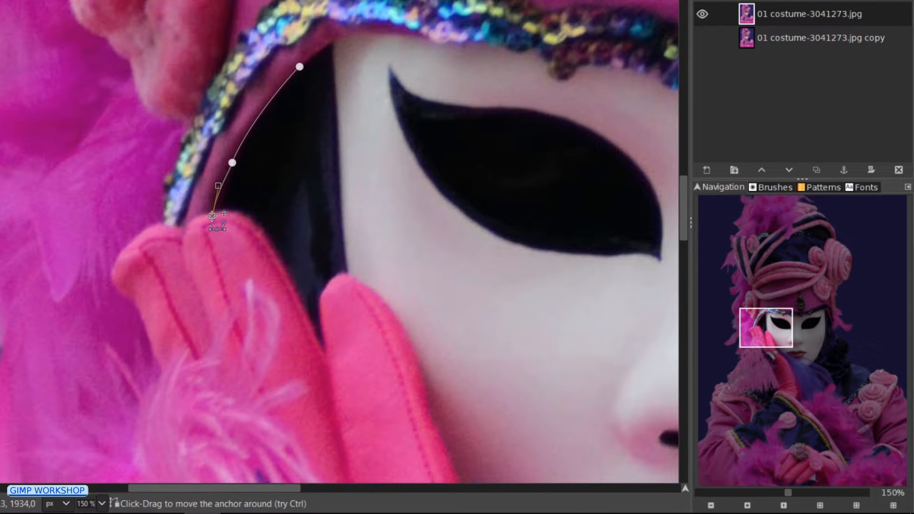
pyautogui.moveTo(217, 217); pyautogui.dragTo(292, 268)
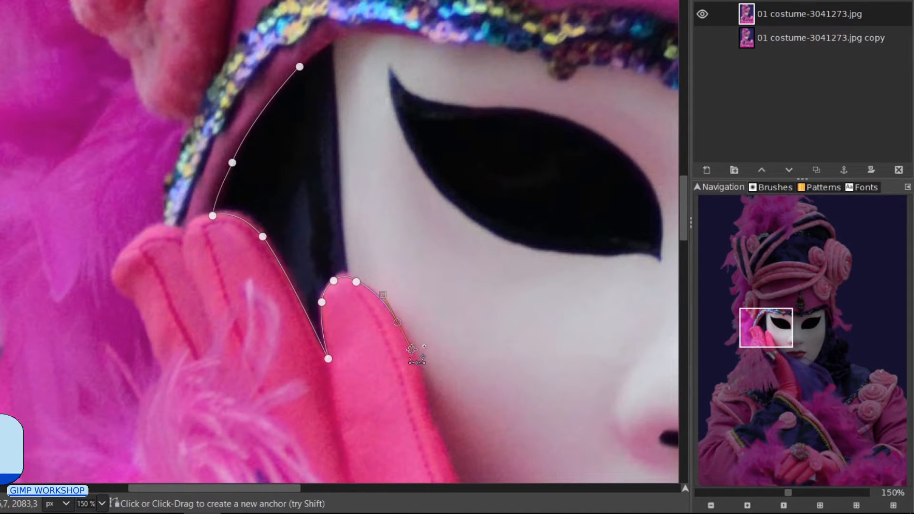
pyautogui.press('ctrl+z')
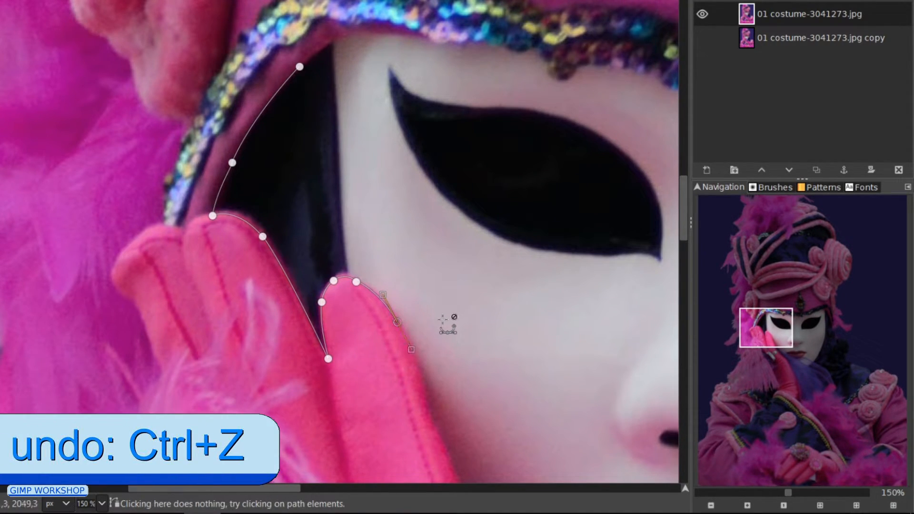
pyautogui.press('ctrl+z')
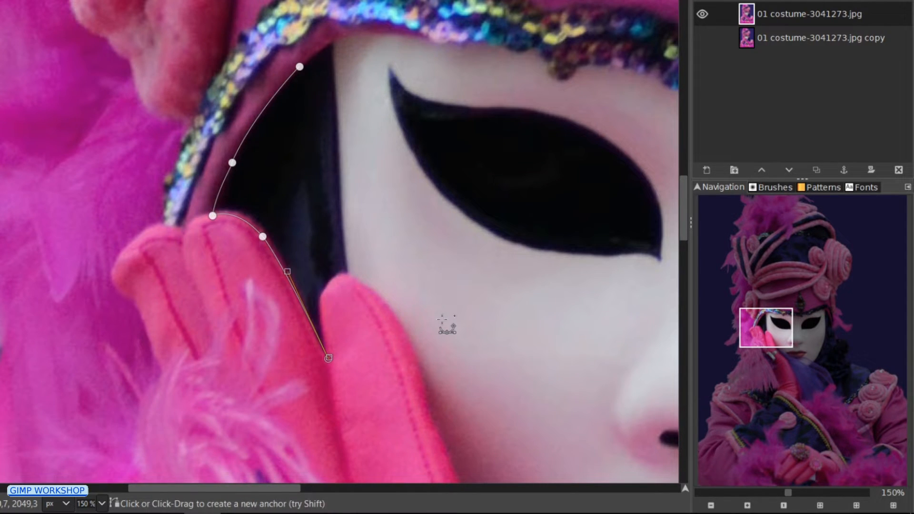
pyautogui.press('Ctrl+Y')
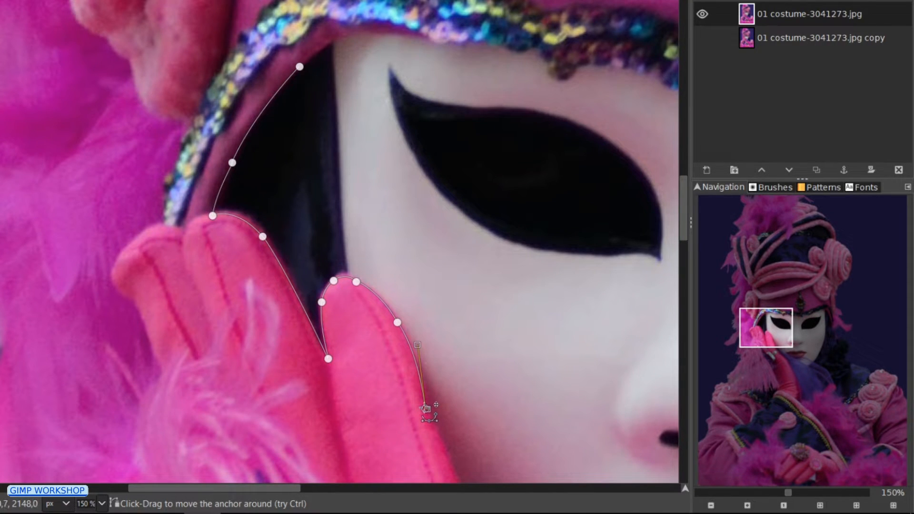
pyautogui.moveTo(493, 408)
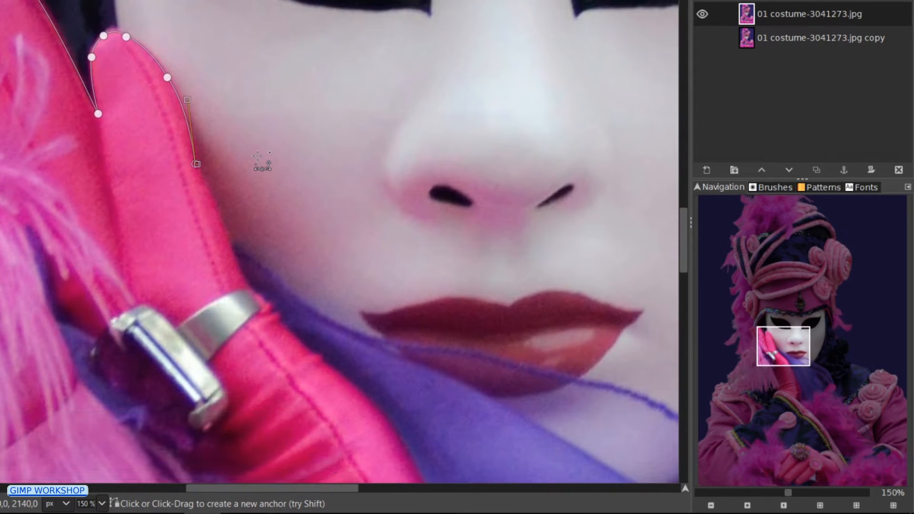
pyautogui.moveTo(236, 254)
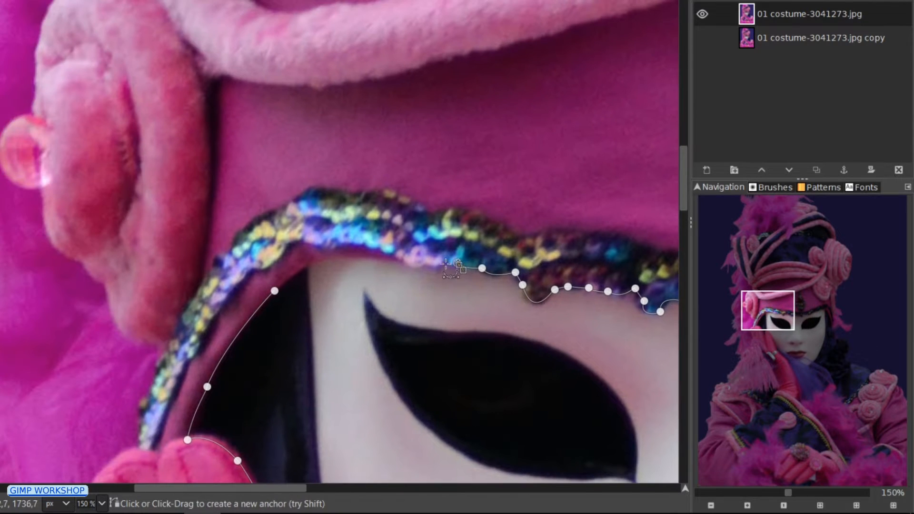
pyautogui.moveTo(460, 268); pyautogui.dragTo(274, 291)
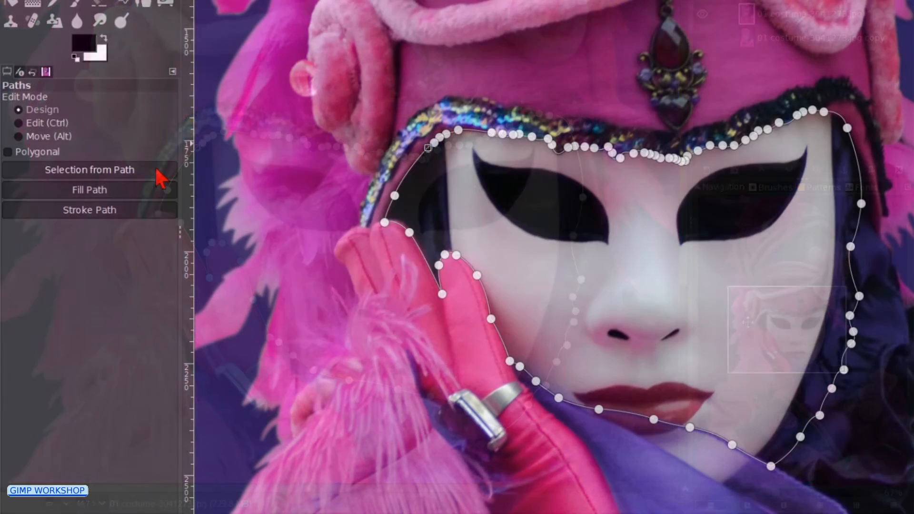
# - Convert the path to a selection, feather it by 5 px, and delete the face area
pyautogui.click(89, 169)
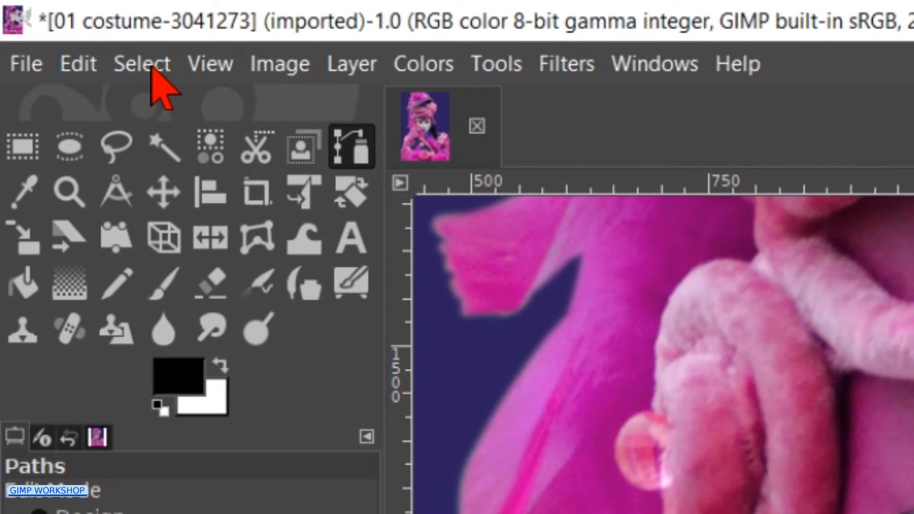
pyautogui.click(141, 64)
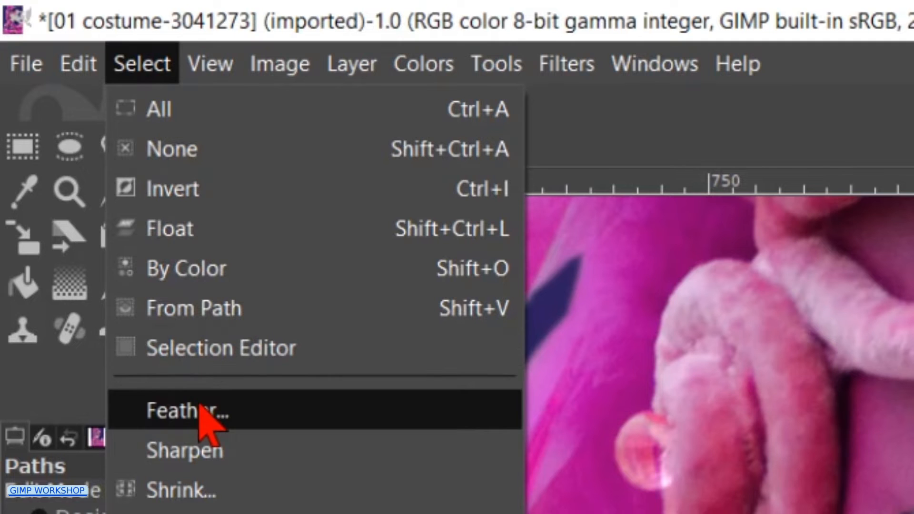
pyautogui.click(186, 409)
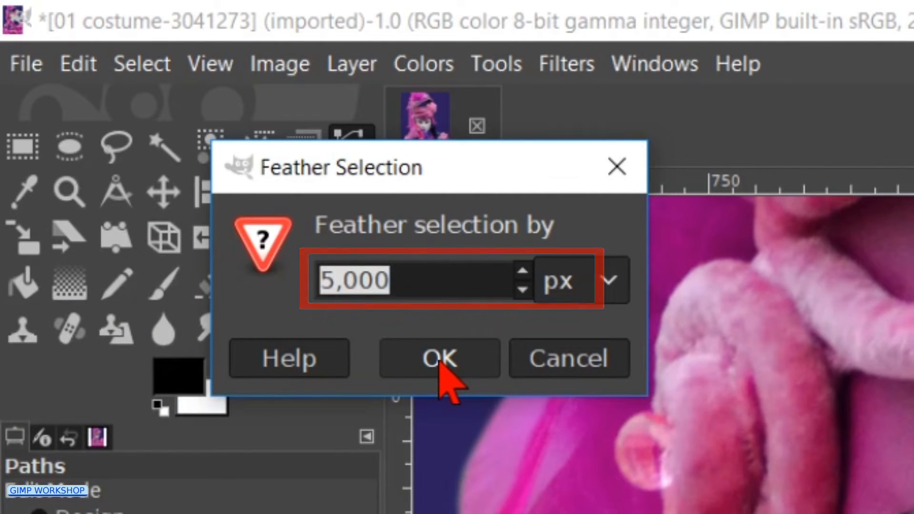
pyautogui.click(438, 358)
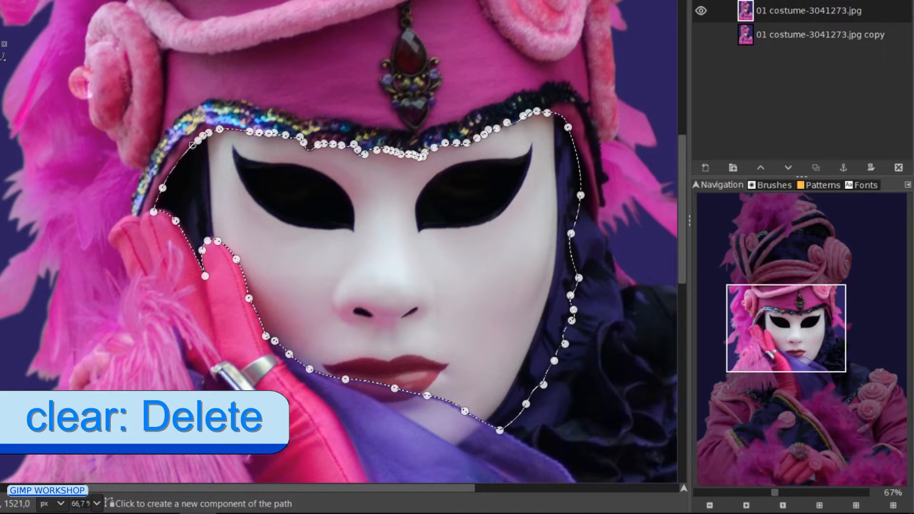
pyautogui.press('Delete')
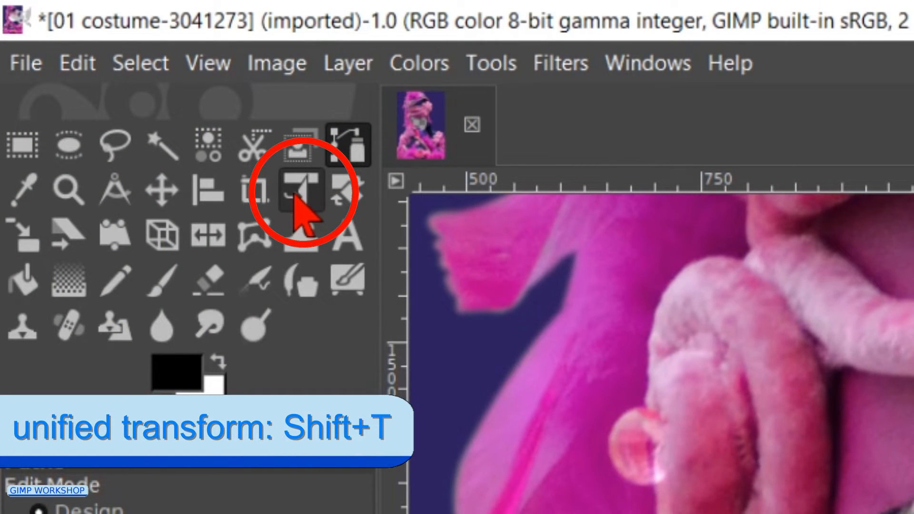
# - Select the Unified Transform tool
pyautogui.click(302, 186)
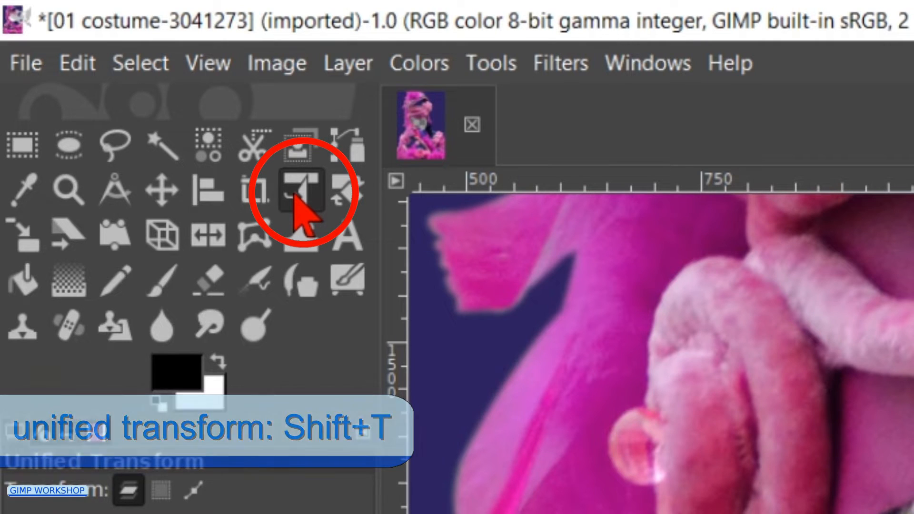
pyautogui.click(299, 190)
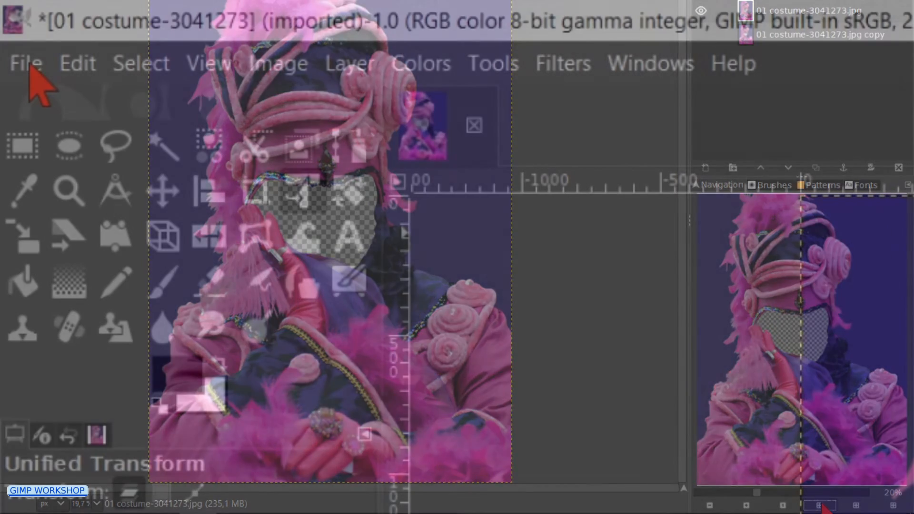
# - Open the 02 portrait photo as a new layer
pyautogui.click(25, 63)
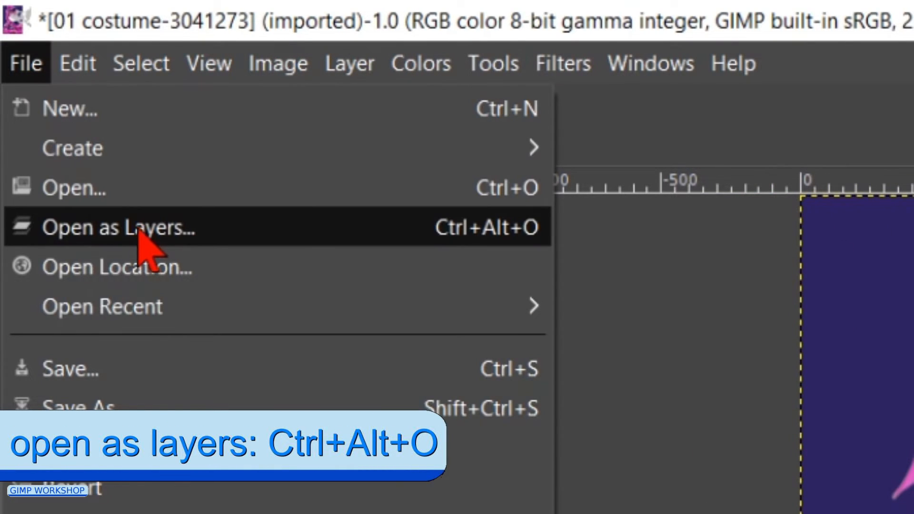
pyautogui.click(116, 228)
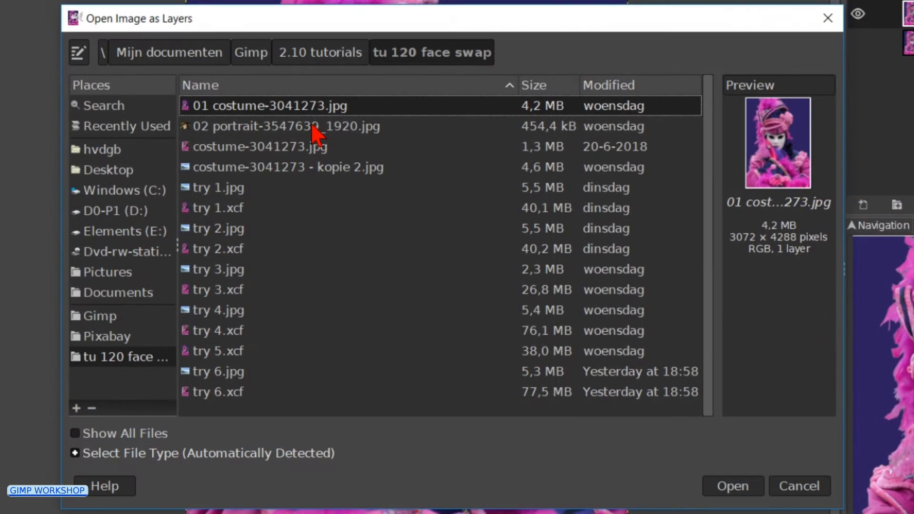
pyautogui.click(278, 127)
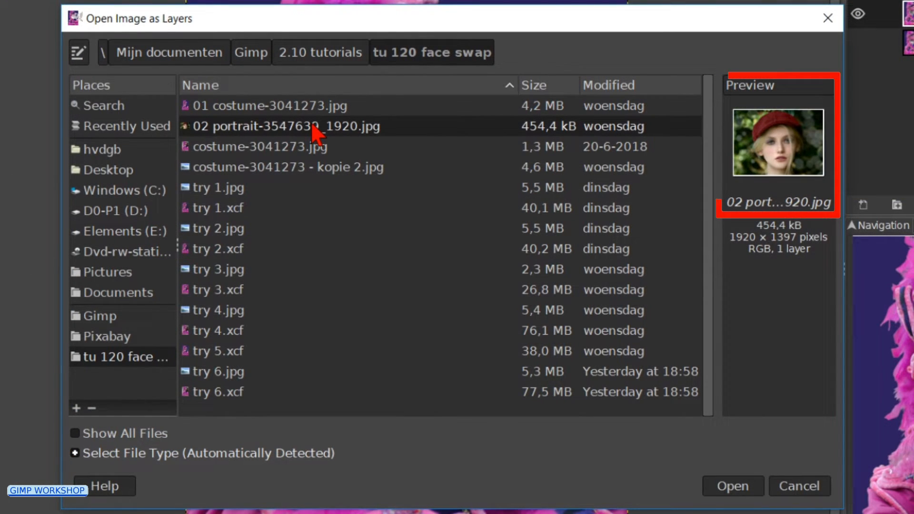
pyautogui.click(731, 486)
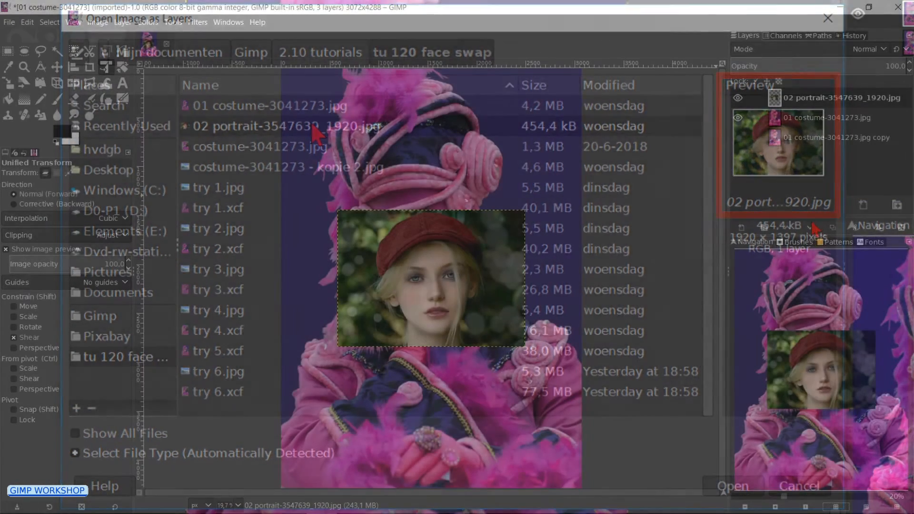
pyautogui.click(731, 486)
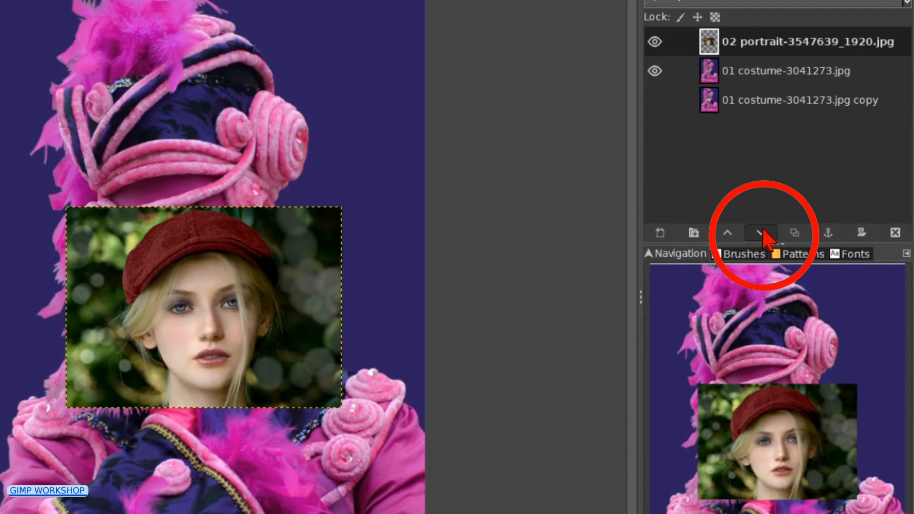
# - Lower the portrait layer beneath the costume, reduce preview opacity, and enable Constrain Scale
pyautogui.click(760, 233)
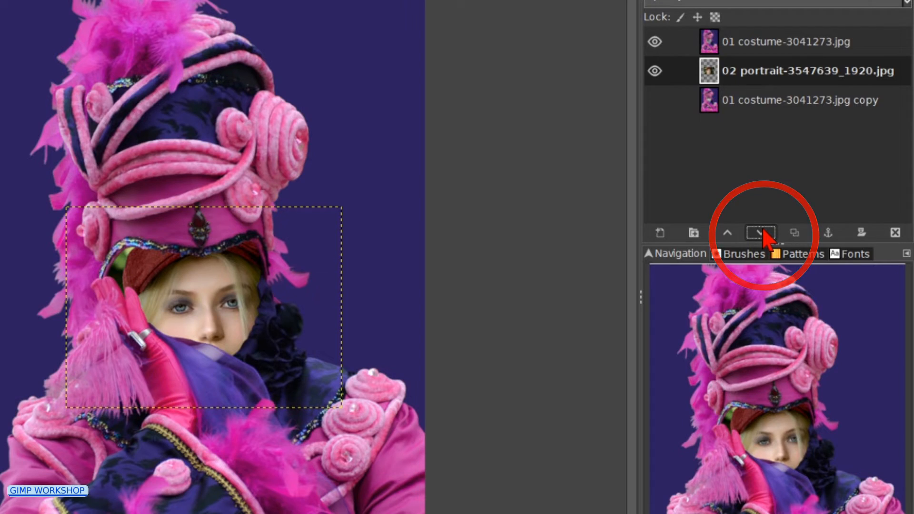
pyautogui.click(760, 232)
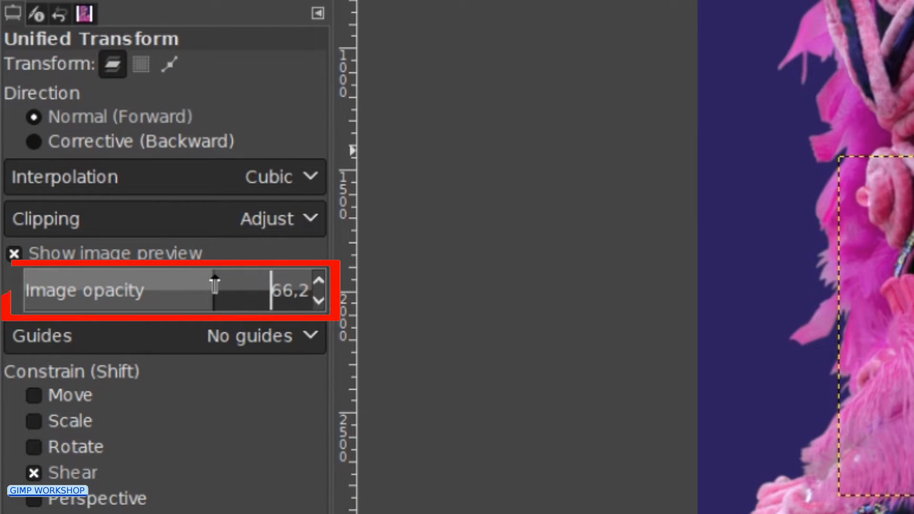
pyautogui.moveTo(216, 290); pyautogui.dragTo(198, 290)
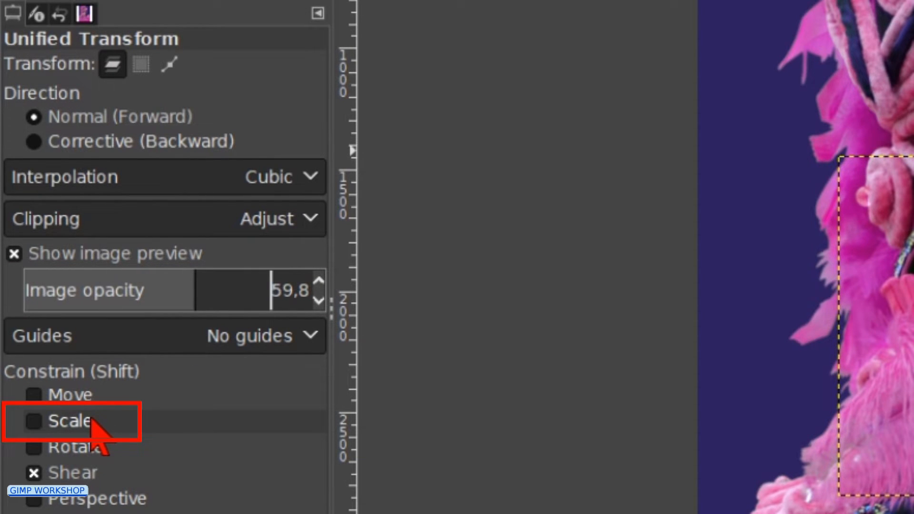
pyautogui.click(33, 421)
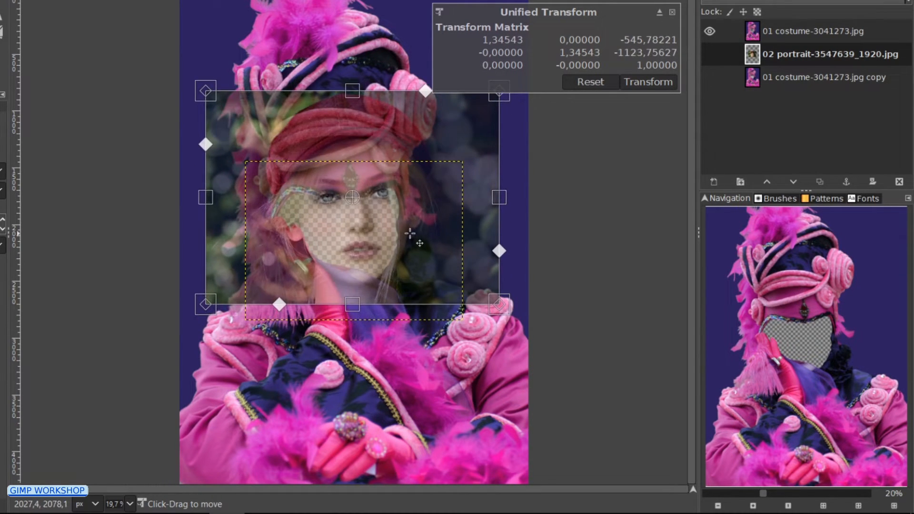
# - Move, tilt and scale the portrait so eyes and lips fill the face hole, then commit
pyautogui.moveTo(418, 238); pyautogui.dragTo(400, 251)
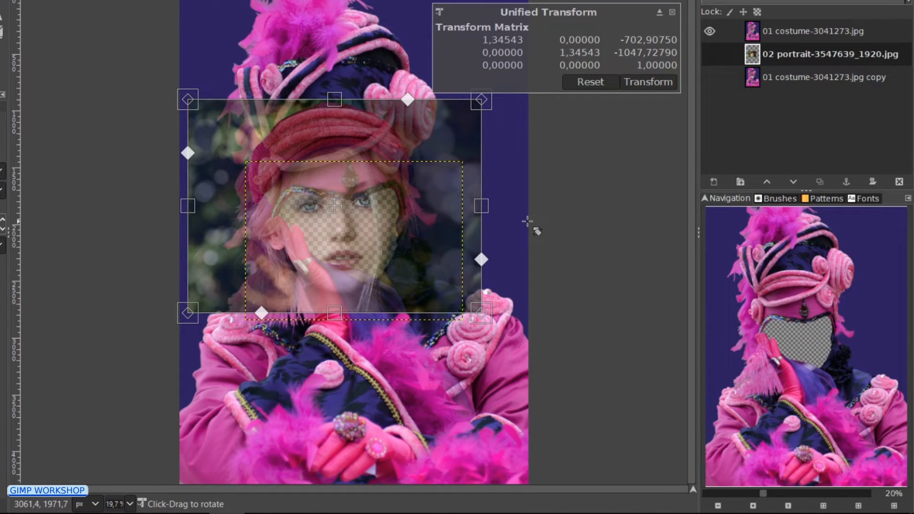
pyautogui.moveTo(480, 100); pyautogui.dragTo(489, 112)
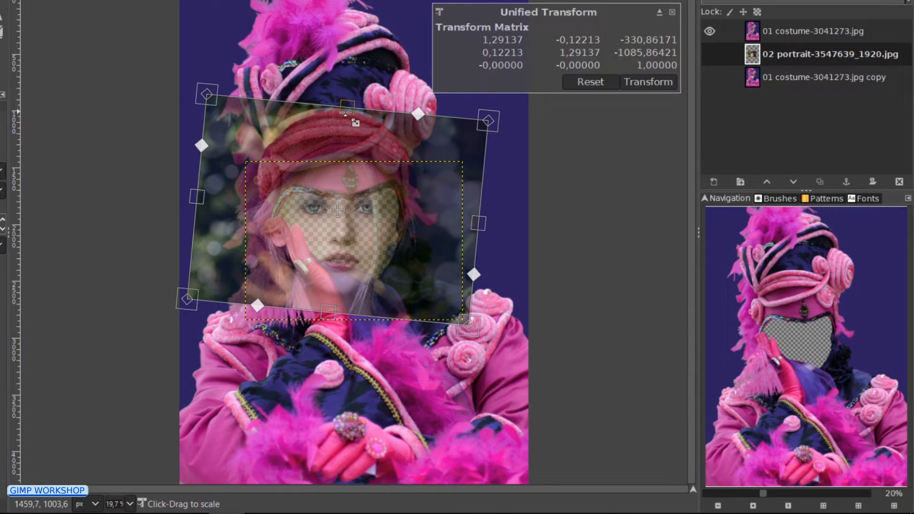
pyautogui.moveTo(335, 210); pyautogui.dragTo(400, 260)
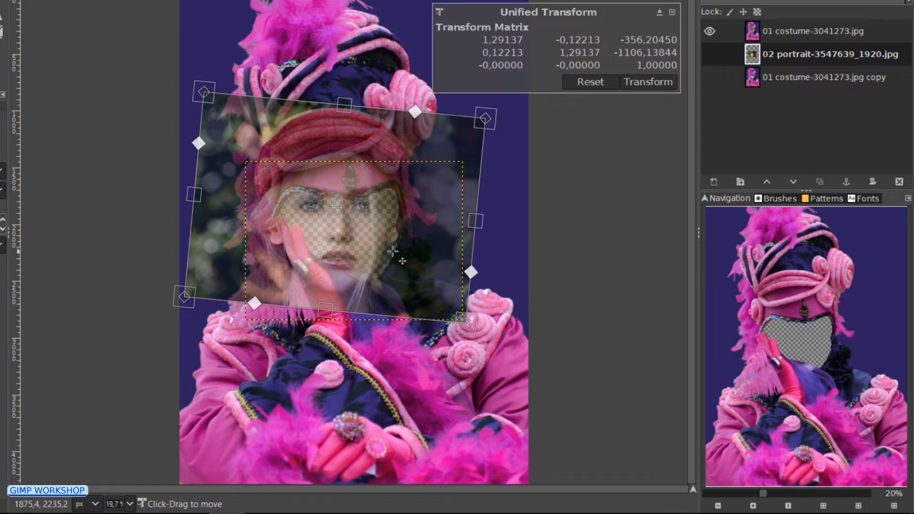
pyautogui.moveTo(402, 261); pyautogui.dragTo(400, 259)
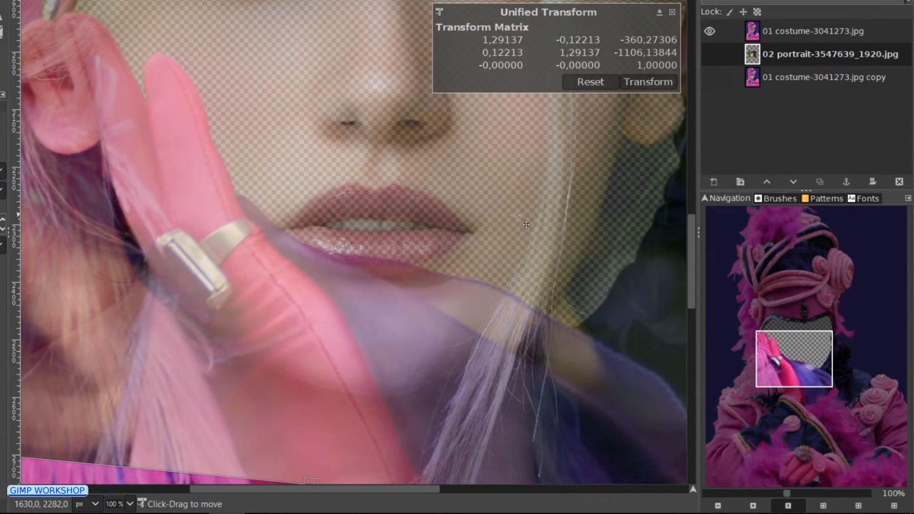
pyautogui.moveTo(527, 230); pyautogui.dragTo(519, 219)
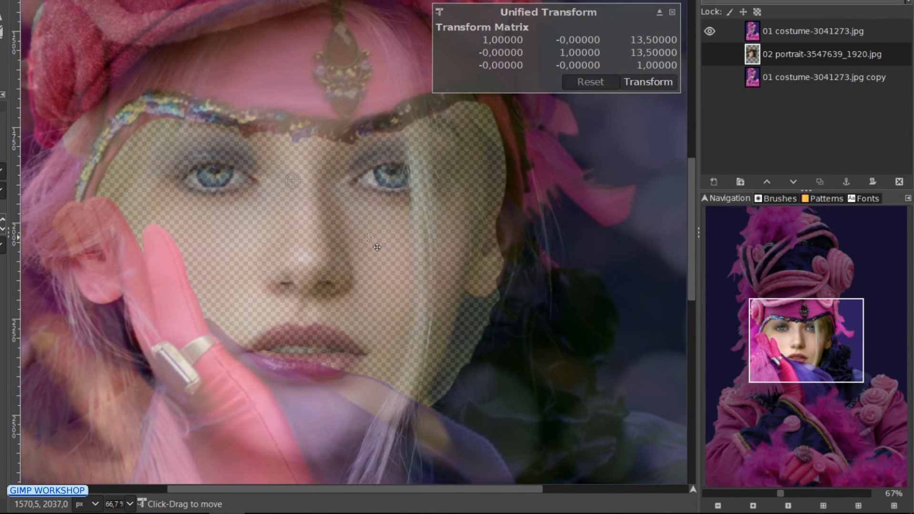
pyautogui.click(647, 81)
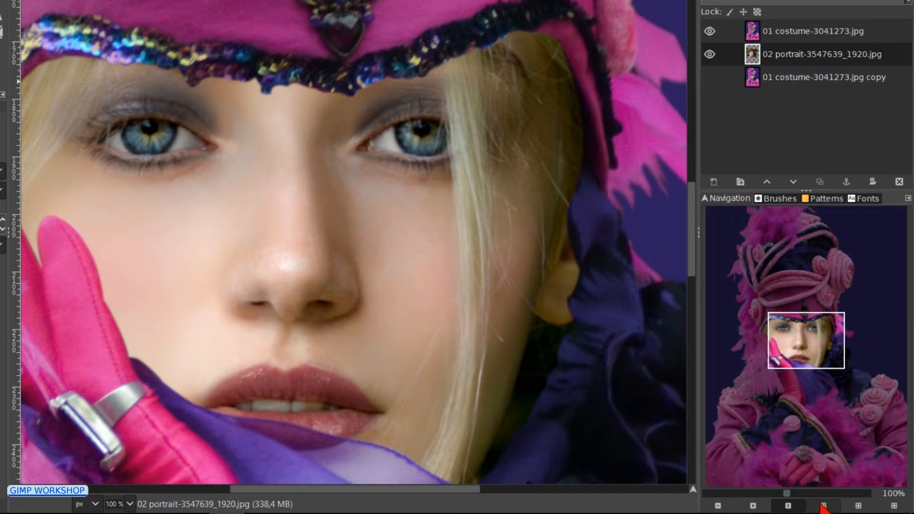
# - Zoom to fit and apply Brightness-Contrast with brightness -15 and contrast 20 to the portrait
pyautogui.press('shift+ctrl+j')
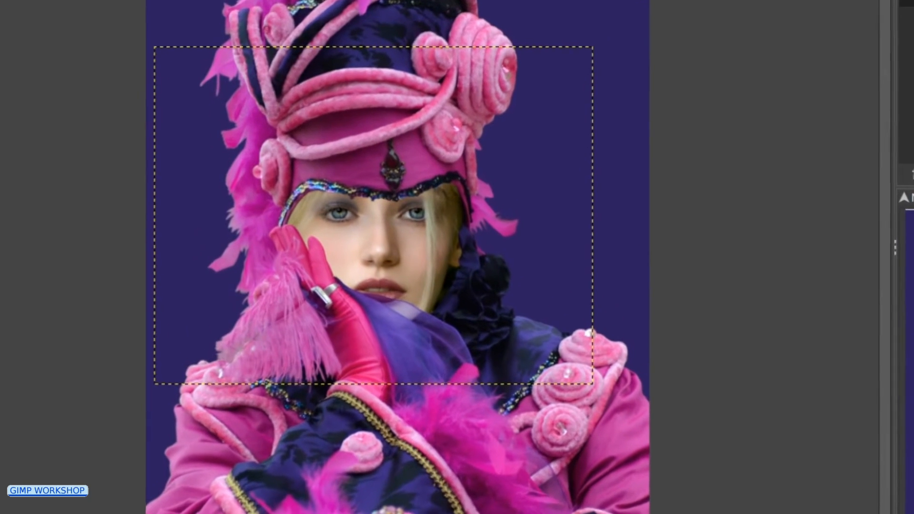
pyautogui.scroll(-3)
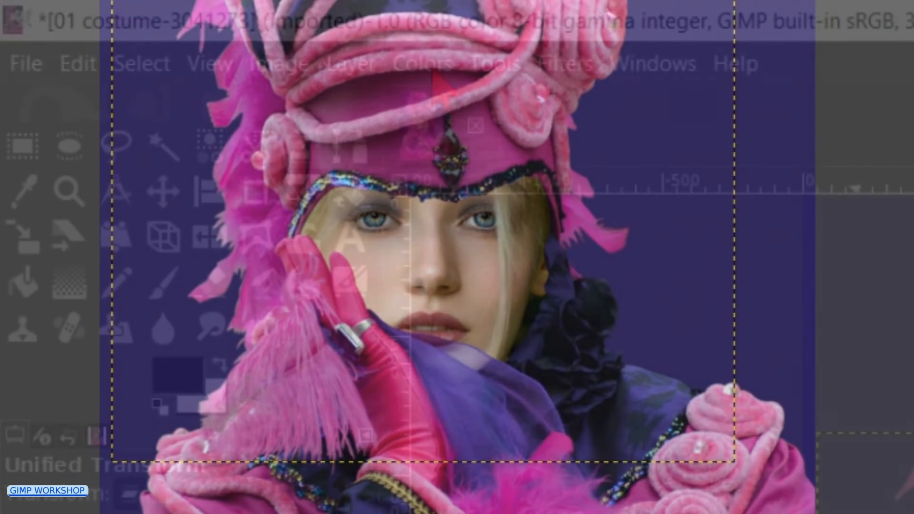
pyautogui.click(422, 63)
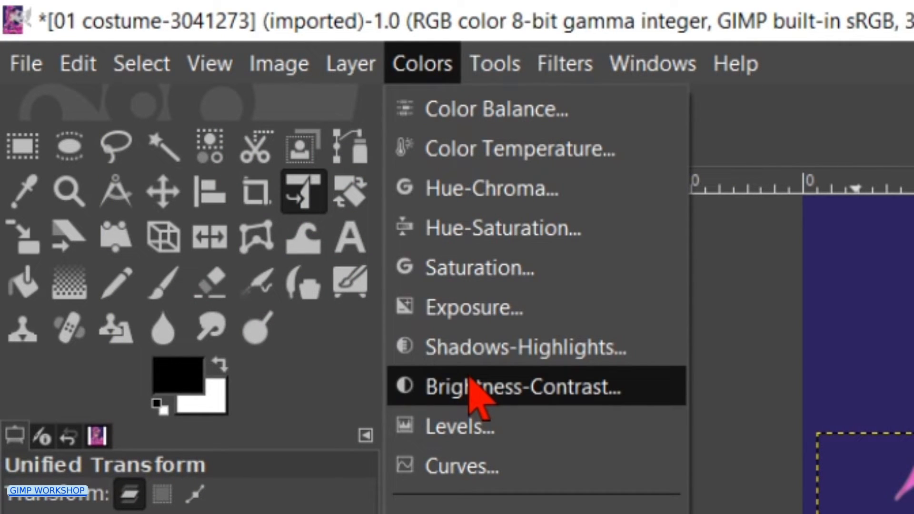
pyautogui.click(522, 387)
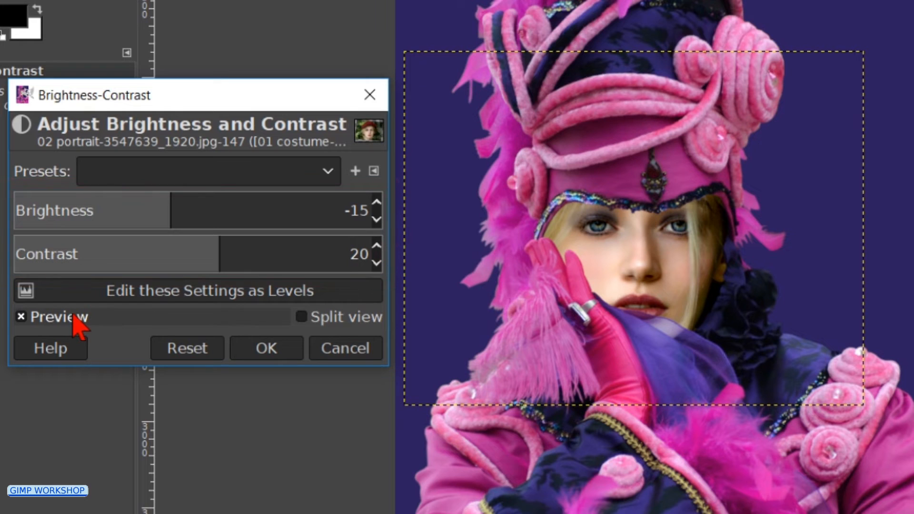
pyautogui.click(21, 316)
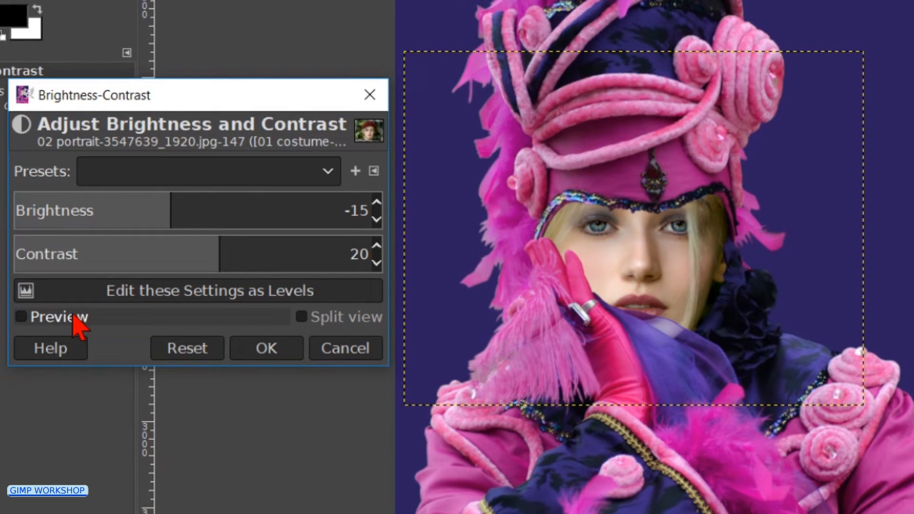
pyautogui.click(21, 316)
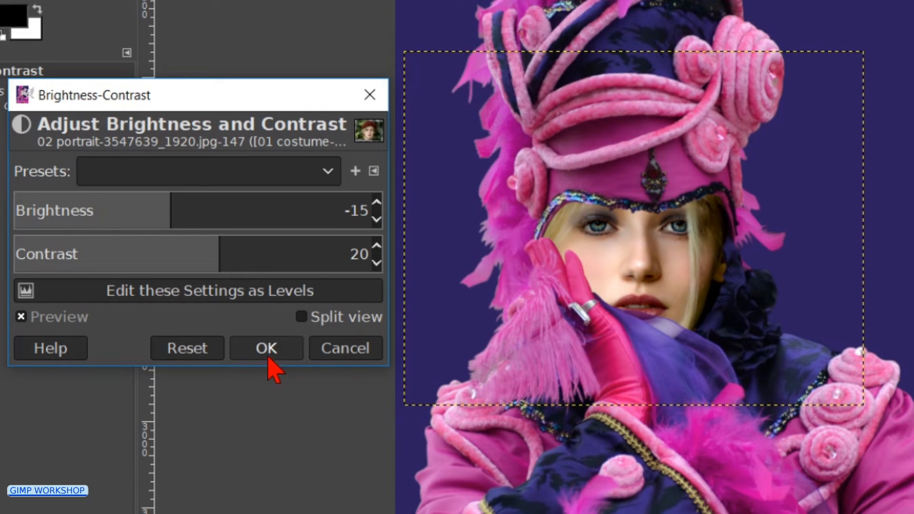
pyautogui.click(265, 348)
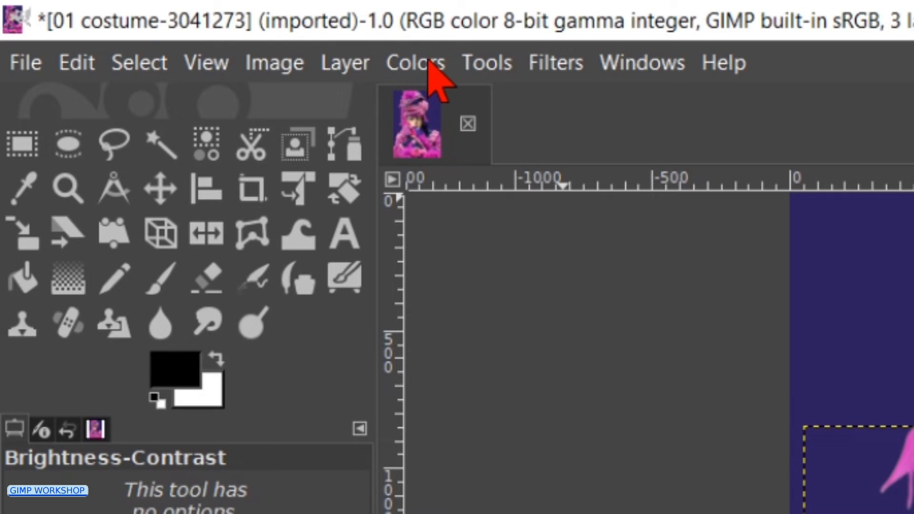
# - Apply a Saturation adjustment with scale 0.500 to the portrait layer
pyautogui.click(415, 62)
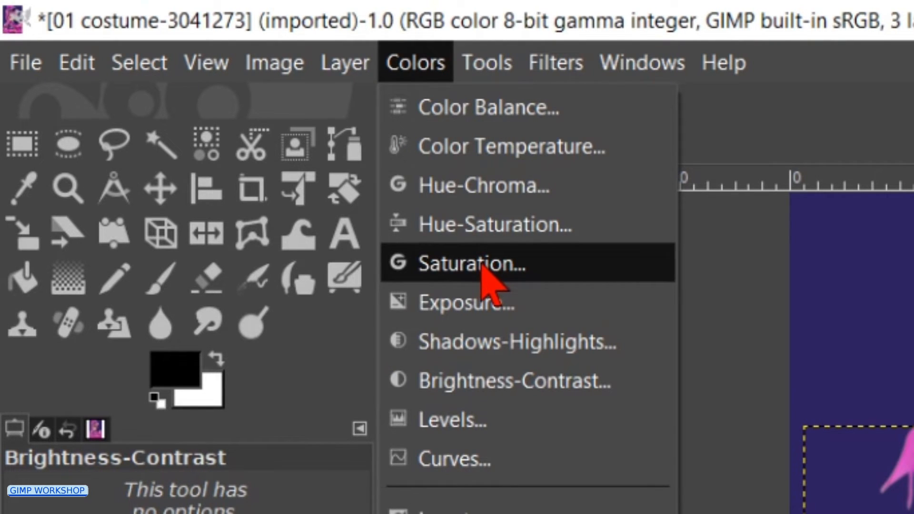
pyautogui.click(470, 264)
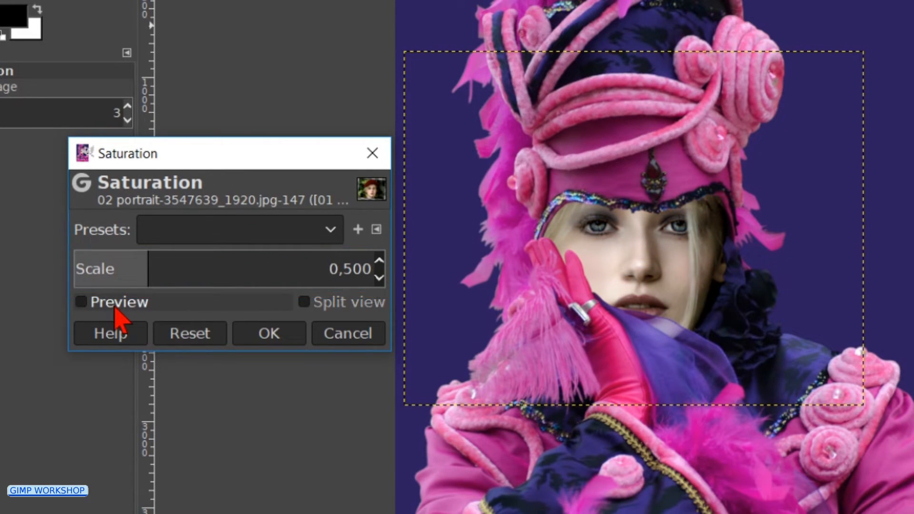
pyautogui.click(80, 301)
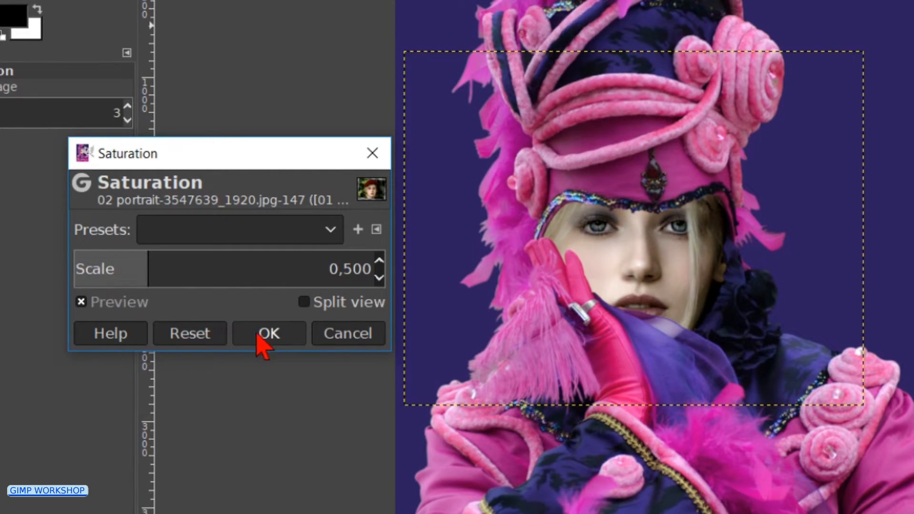
pyautogui.click(268, 333)
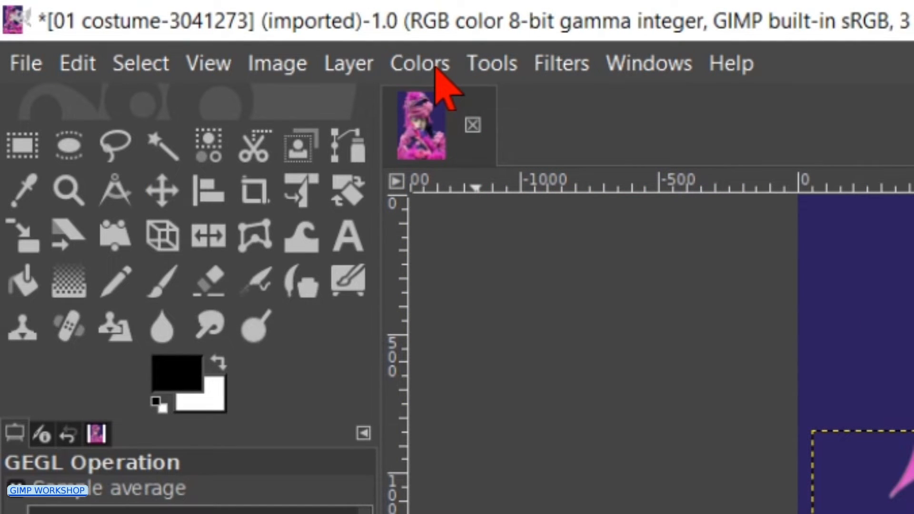
# - Color-balance the portrait's midtones with Magenta–Green -10 and Yellow–Blue +10
pyautogui.click(419, 62)
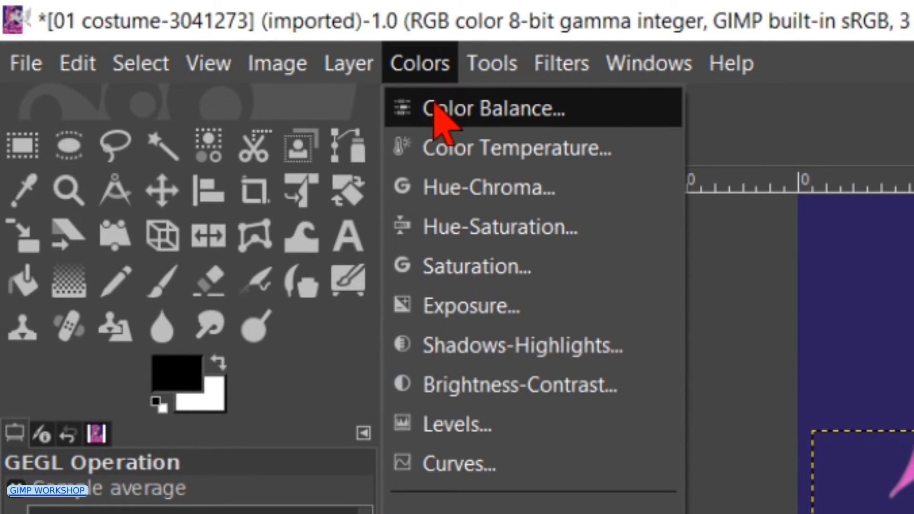
pyautogui.click(492, 109)
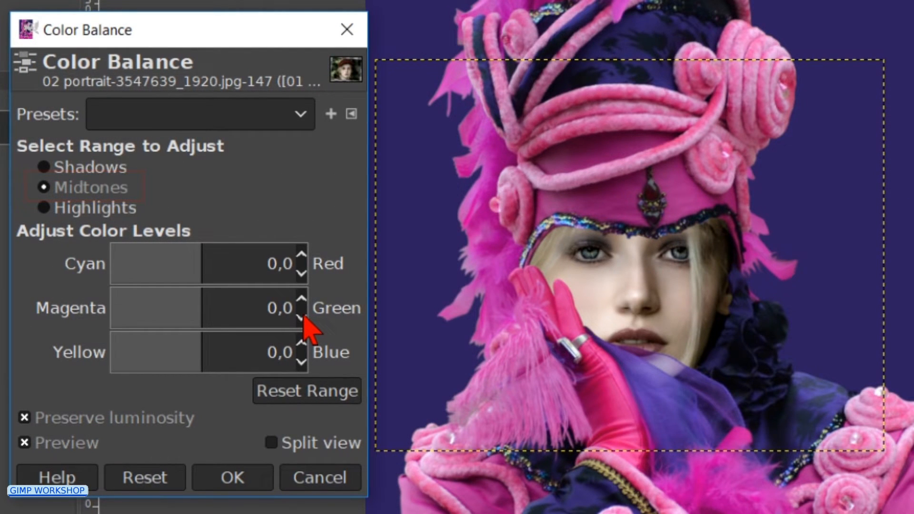
pyautogui.click(301, 317)
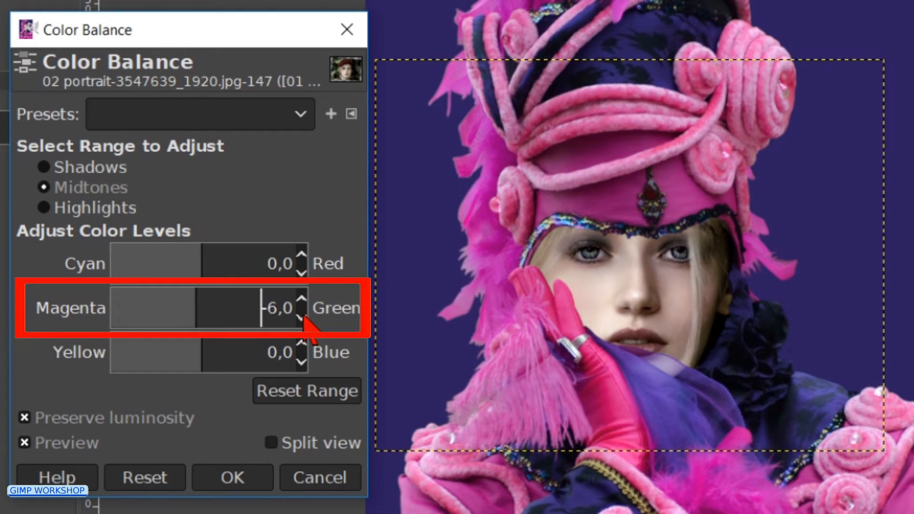
pyautogui.click(303, 319)
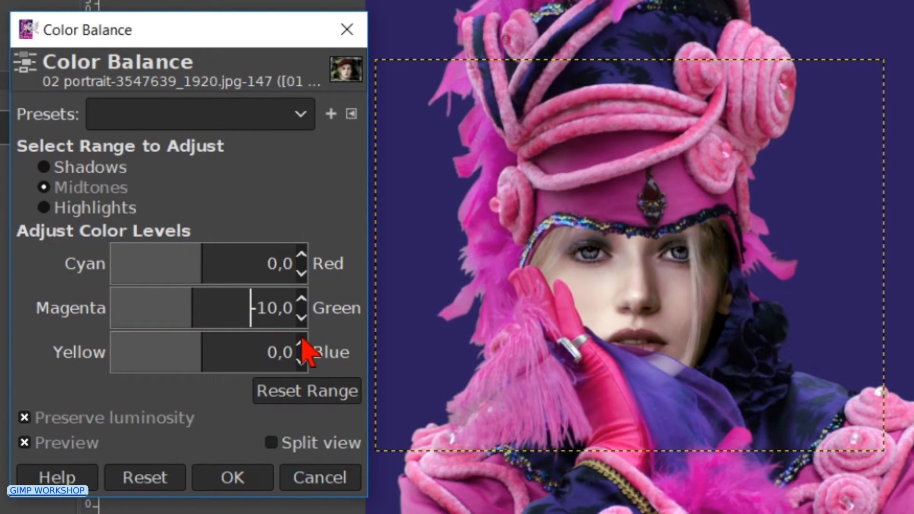
pyautogui.click(275, 352)
pyautogui.write('10')
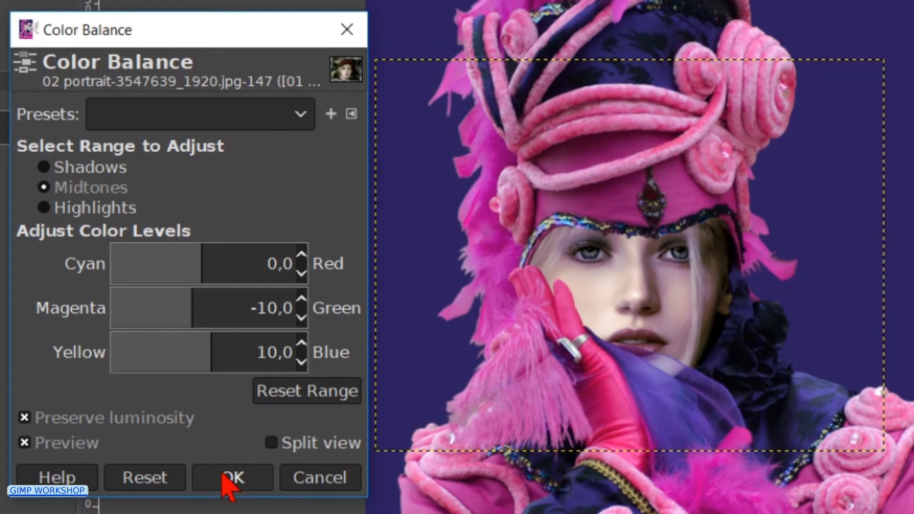
pyautogui.click(232, 478)
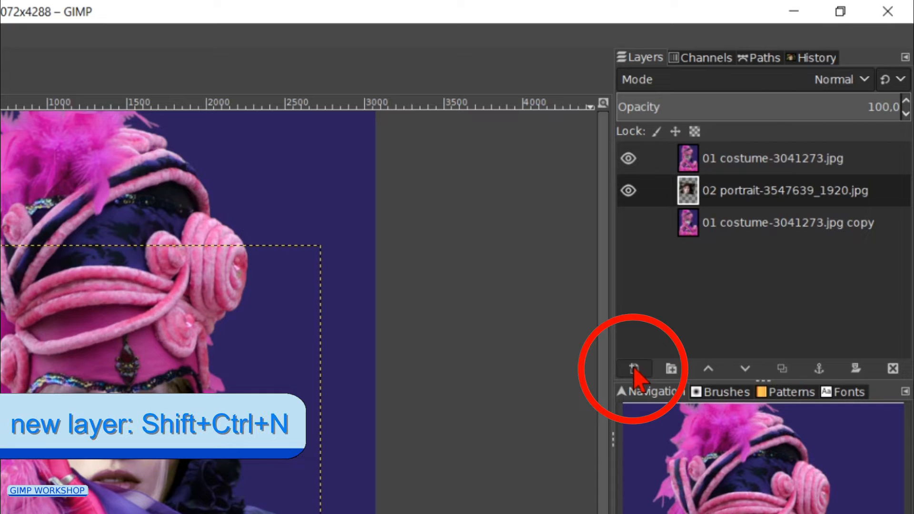
# - Add a new transparent layer named 'shadow'
pyautogui.click(634, 368)
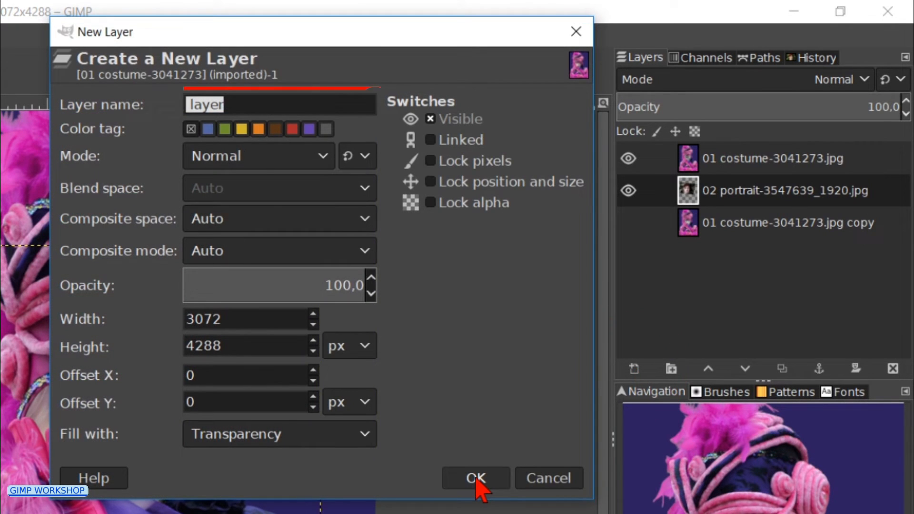
pyautogui.write('shadow')
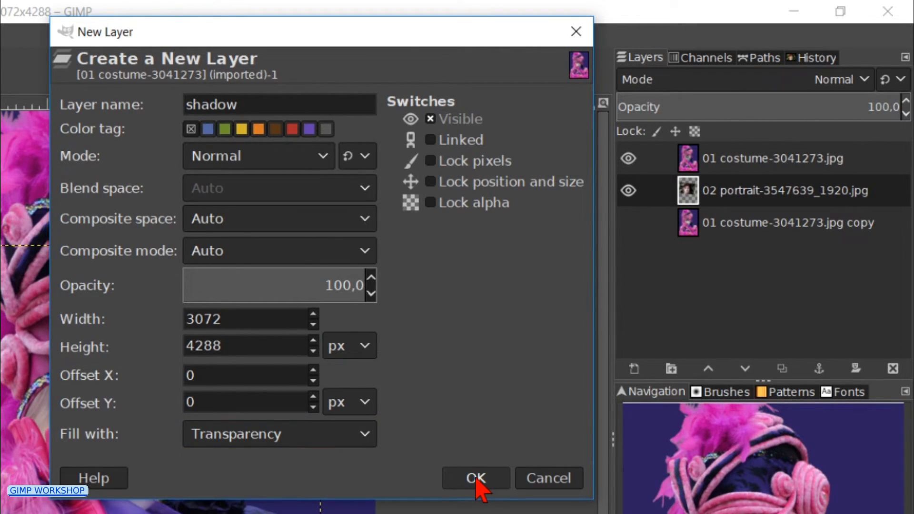
pyautogui.click(475, 478)
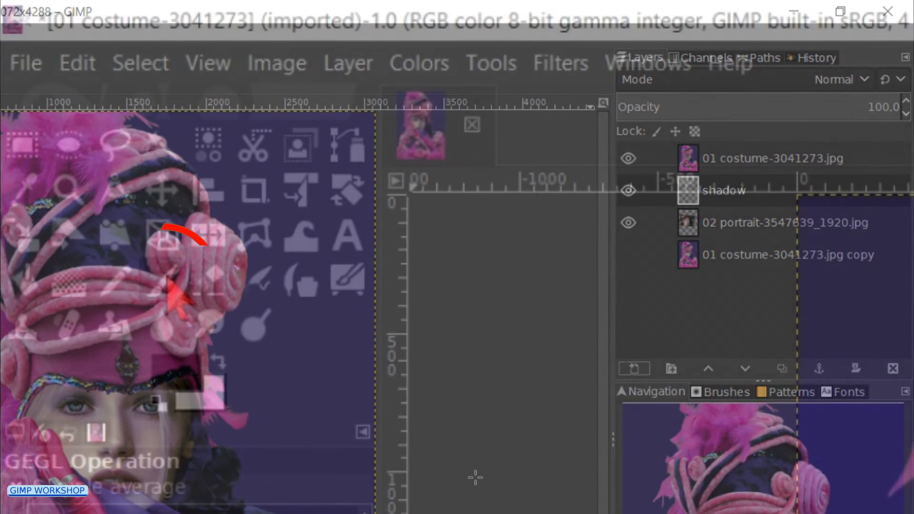
# - Set the paintbrush to opacity 30, the Hardness 025 brush, and size 300
pyautogui.click(163, 278)
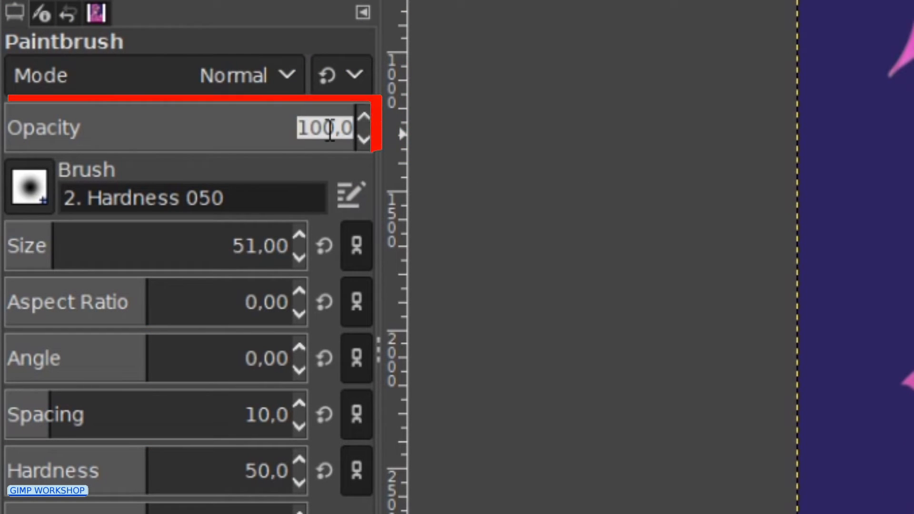
pyautogui.write('30,0')
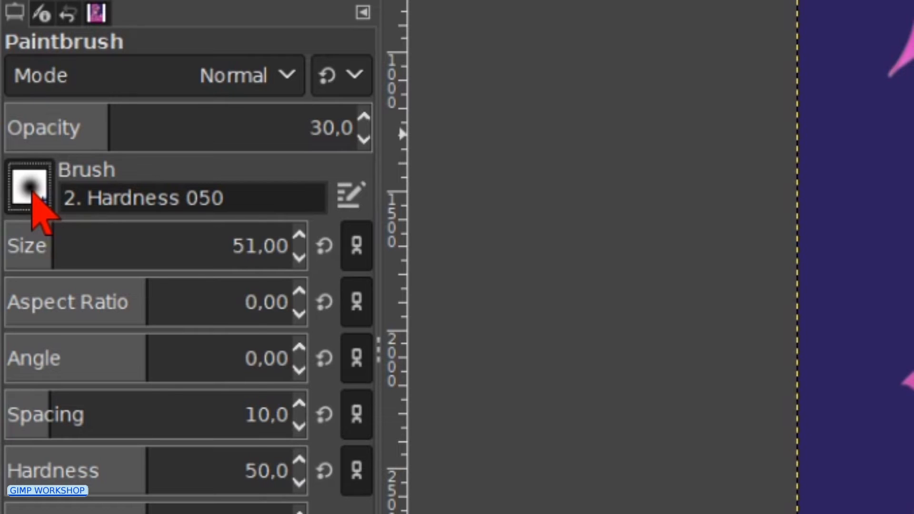
pyautogui.click(29, 189)
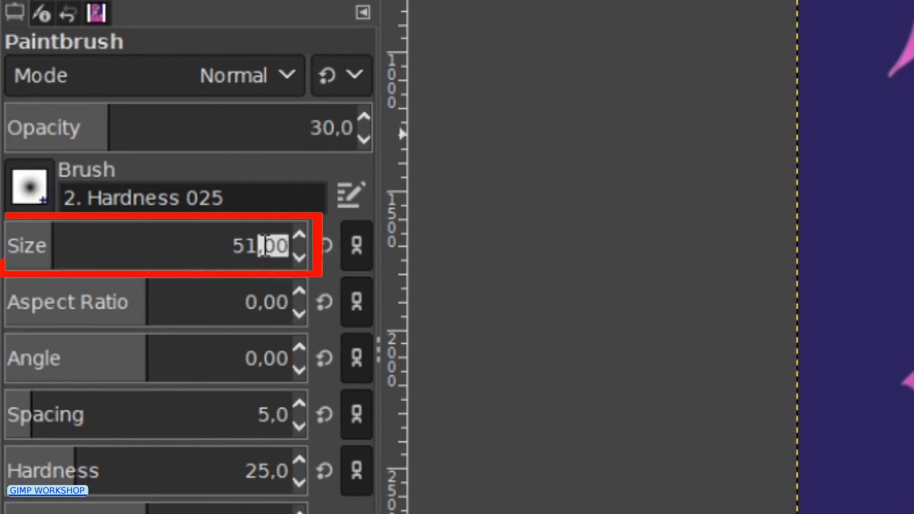
pyautogui.write('300')
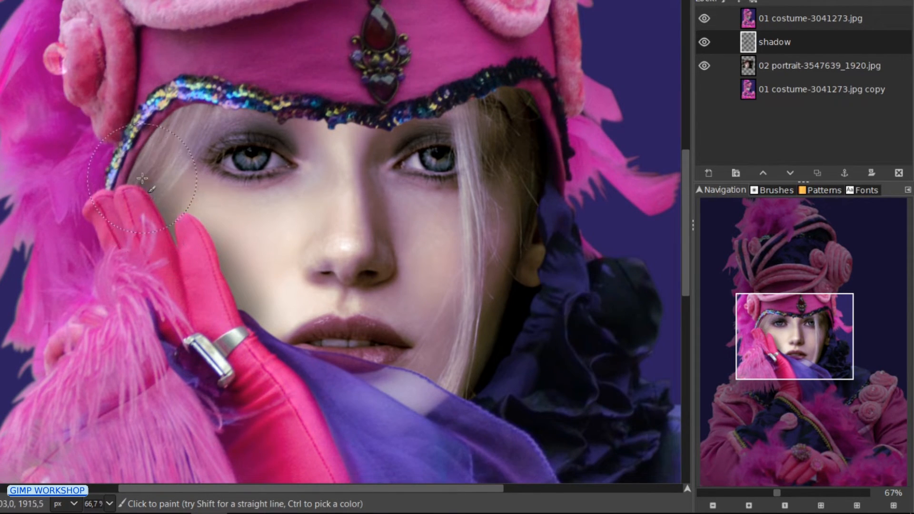
# - Paint soft shadow beside the cheek, under the hat band, and along the face's right side
pyautogui.click(140, 179)
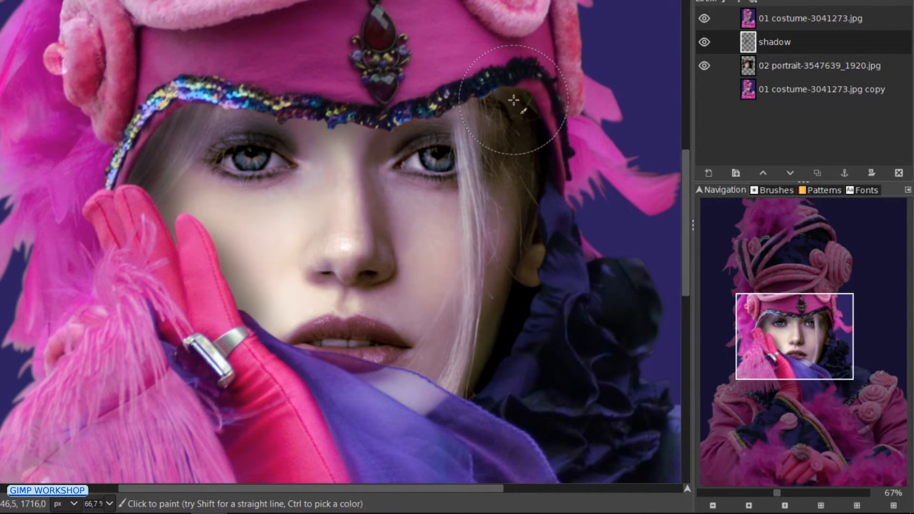
pyautogui.moveTo(515, 101); pyautogui.dragTo(531, 282)
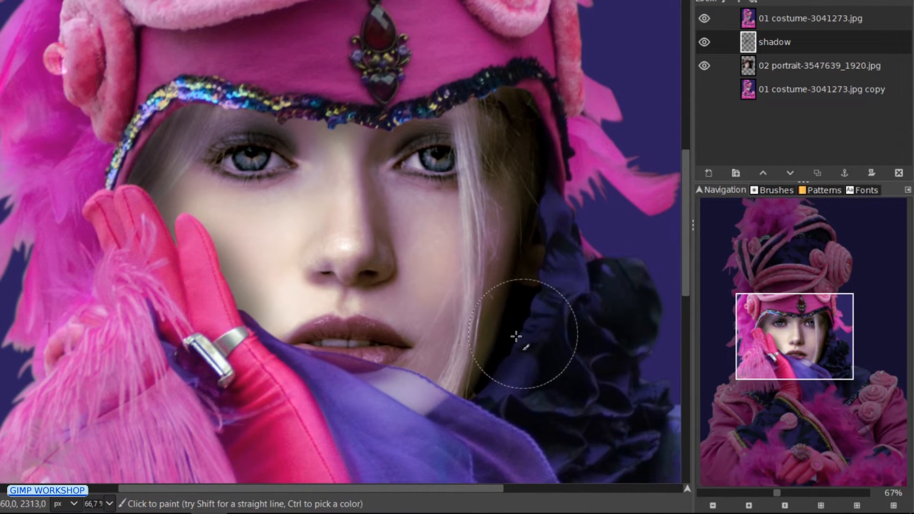
pyautogui.moveTo(525, 198)
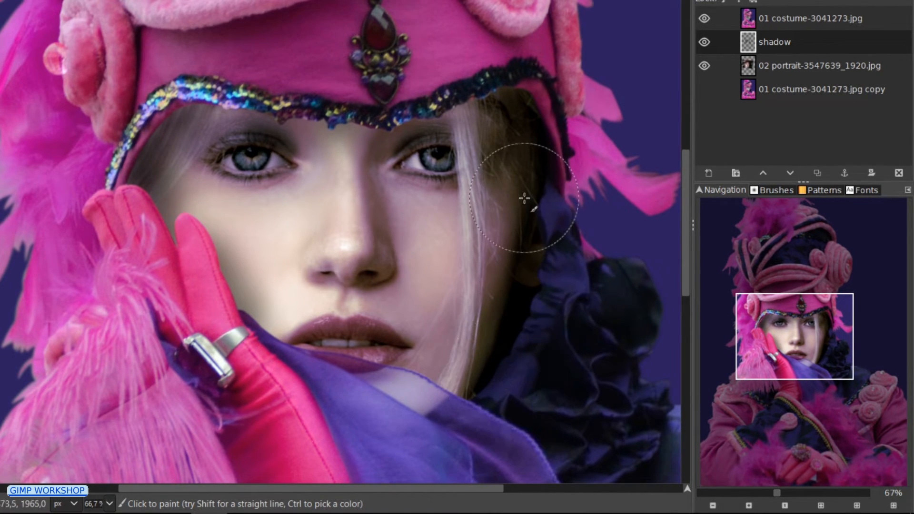
pyautogui.moveTo(525, 198); pyautogui.dragTo(482, 101)
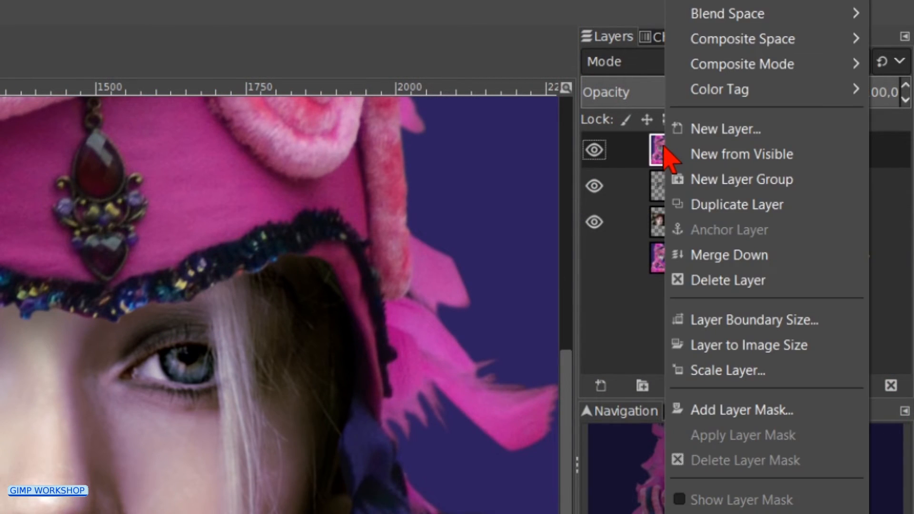
# - Add a white, fully opaque layer mask to the top costume layer
pyautogui.click(741, 409)
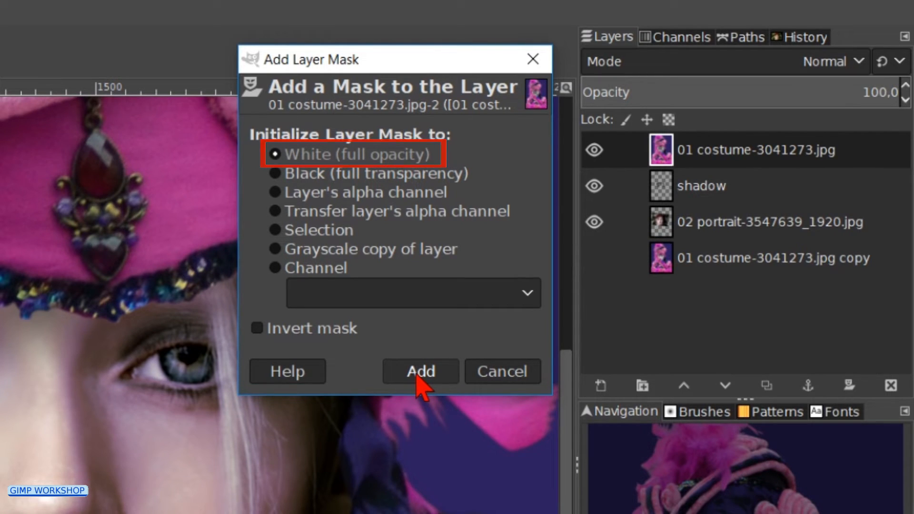
pyautogui.click(420, 372)
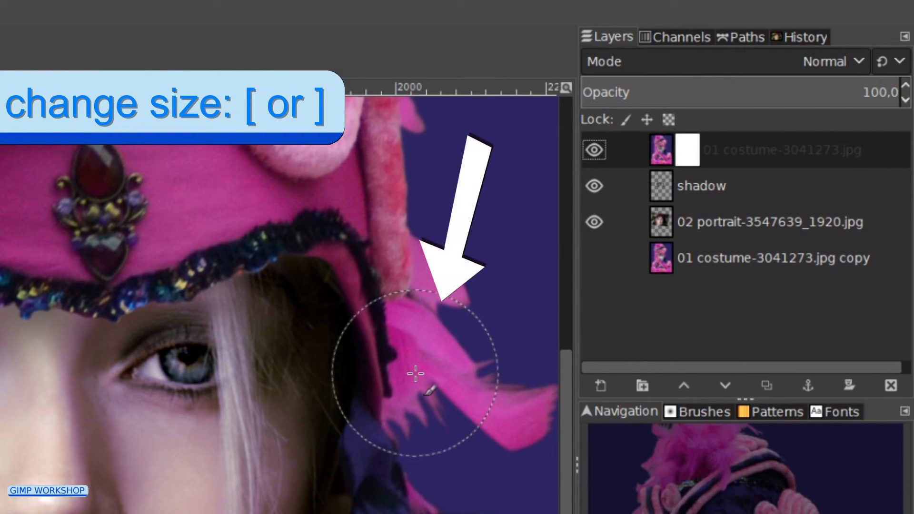
# - Shrink the brush and paint the costume mask to reveal the hair strand through the veil
pyautogui.press('[')
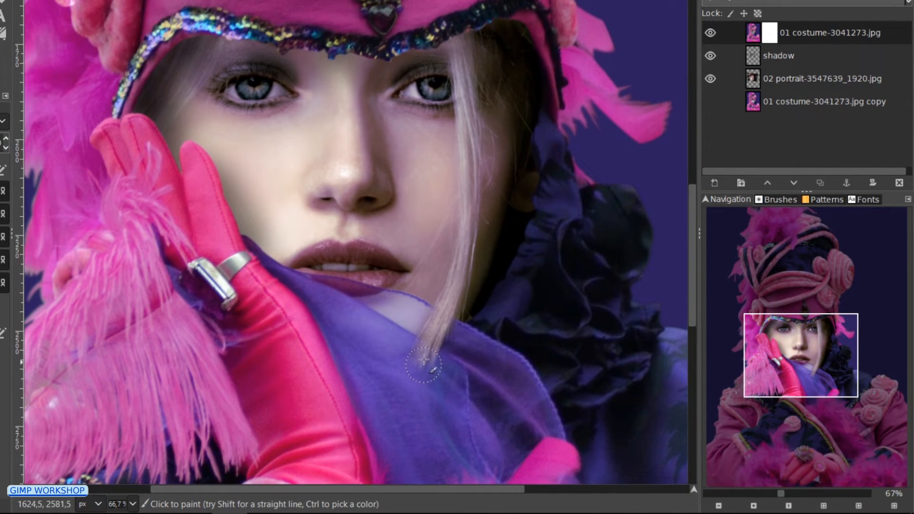
pyautogui.click(424, 370)
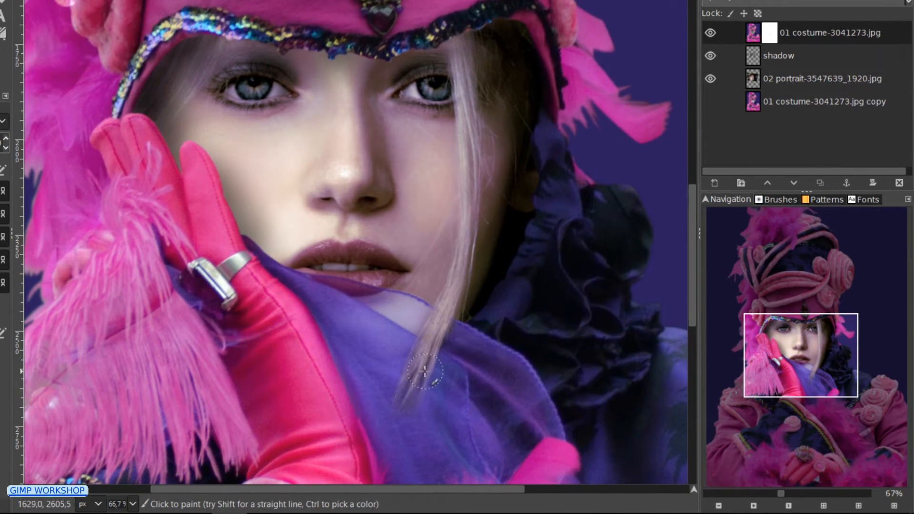
pyautogui.press('shift')
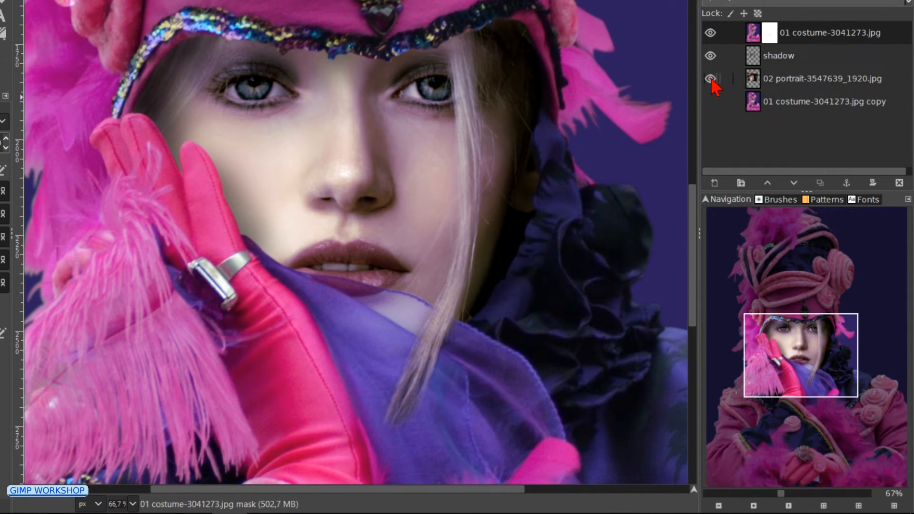
# - Toggle a layer's visibility to check the reveal, then fit the image in the window
pyautogui.click(710, 33)
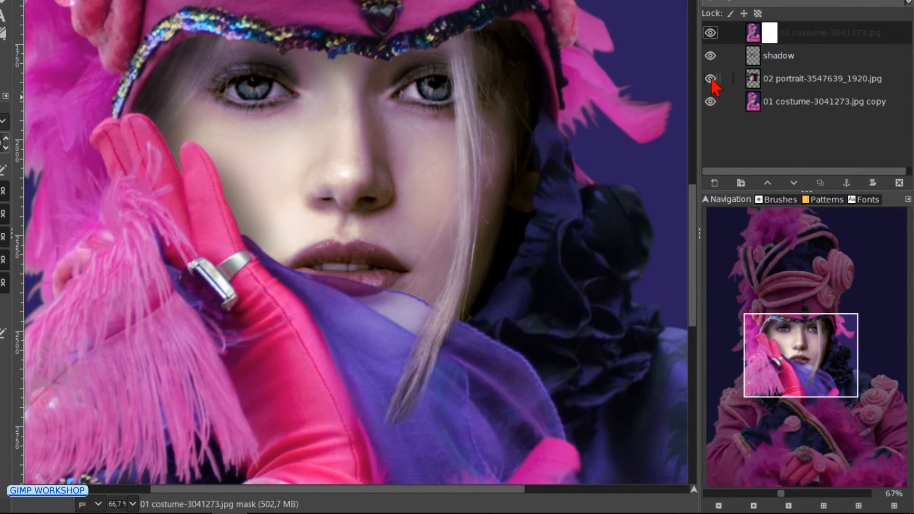
pyautogui.click(709, 79)
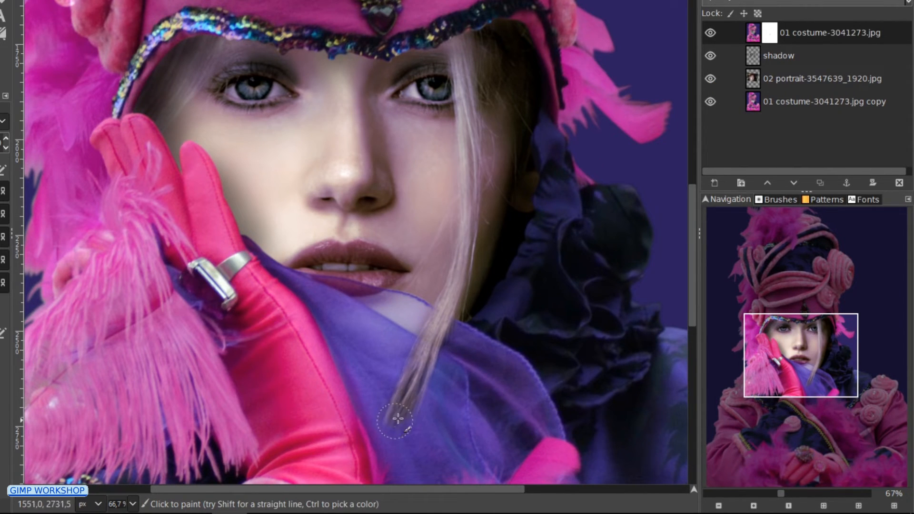
pyautogui.press('ctrl+j')
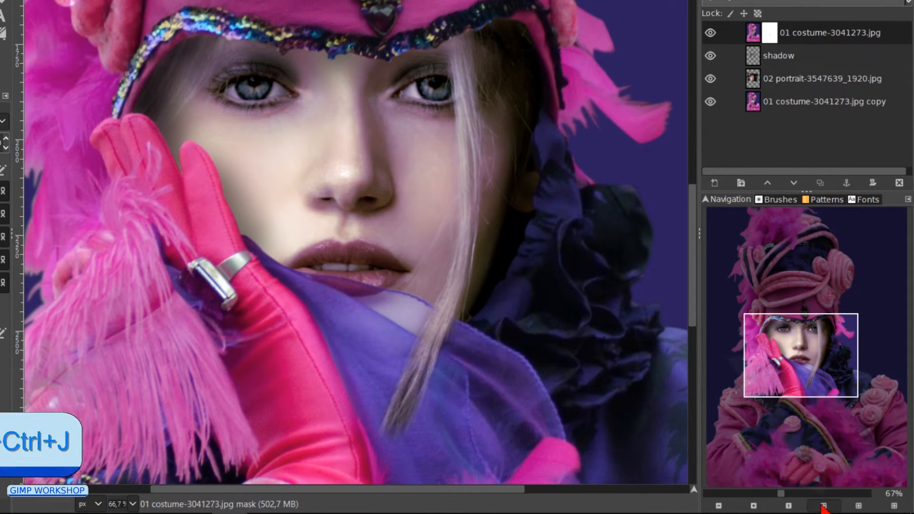
pyautogui.press('Shift+Ctrl+J')
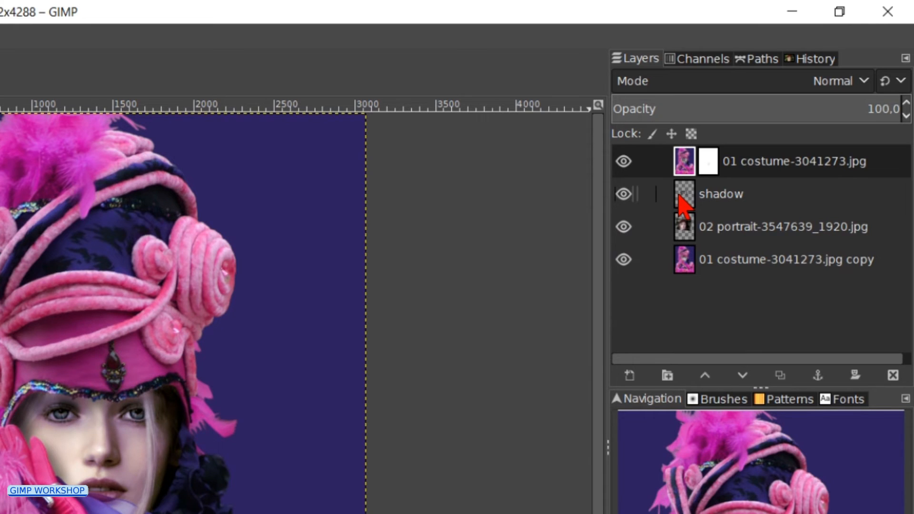
# - Add a new layer named 'eye' above the shadow layer
pyautogui.click(719, 193)
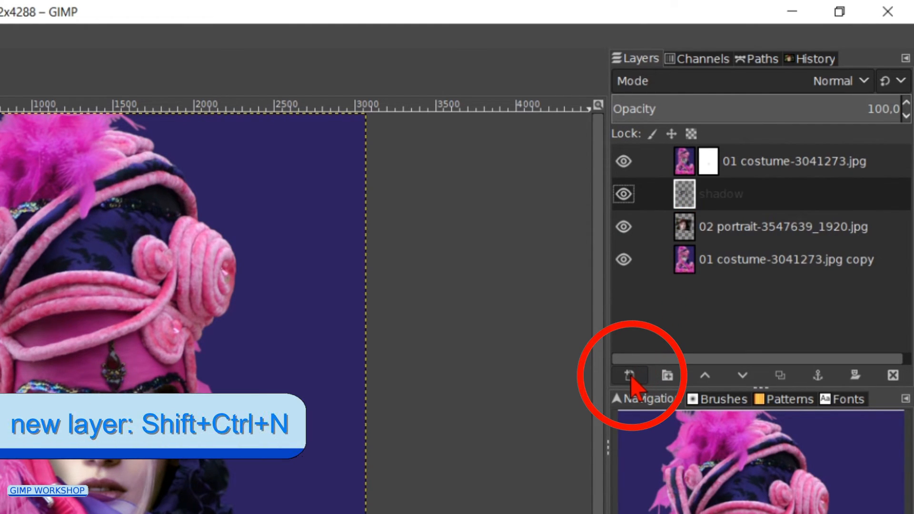
pyautogui.click(629, 375)
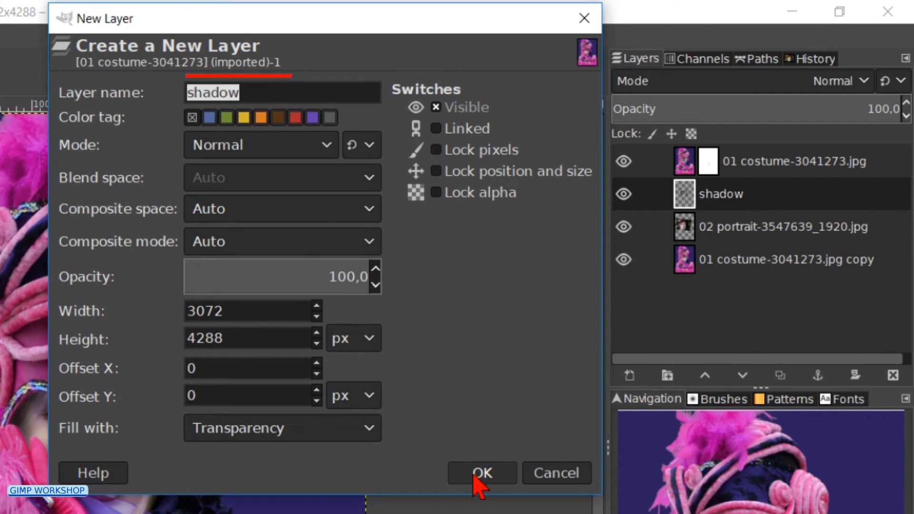
pyautogui.write('eye')
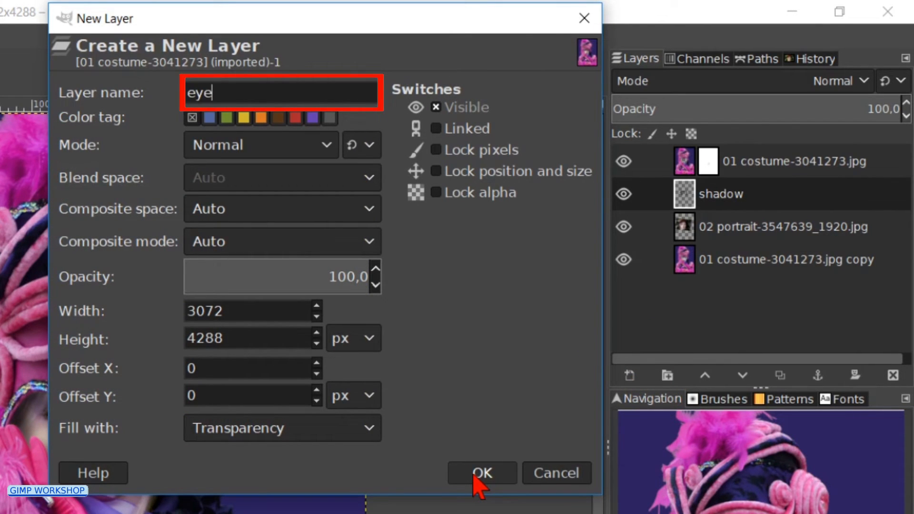
pyautogui.click(481, 472)
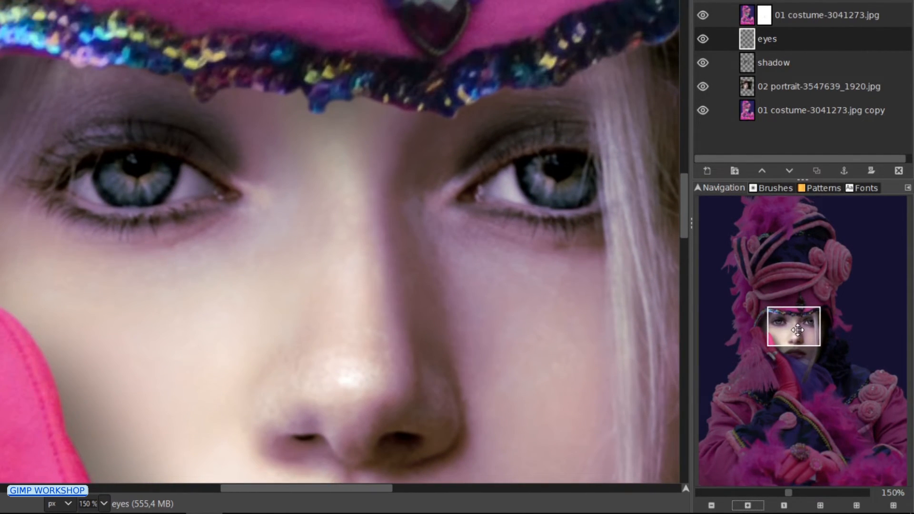
# - Select both irises with elliptical selections
pyautogui.click(56, 123)
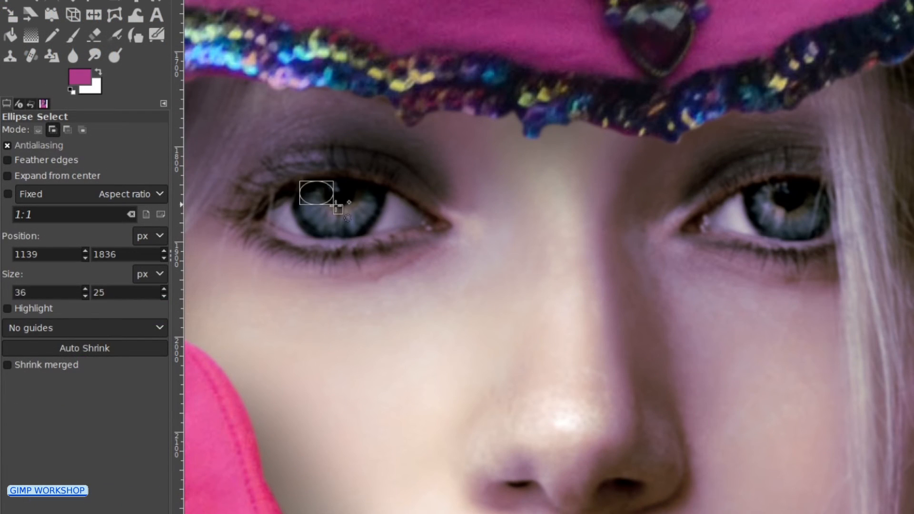
pyautogui.moveTo(323, 200); pyautogui.dragTo(377, 238)
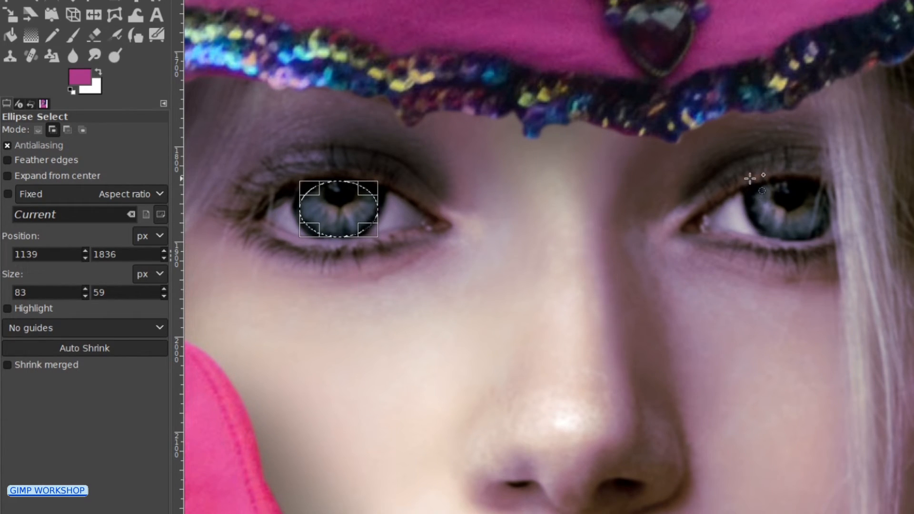
pyautogui.moveTo(752, 180); pyautogui.dragTo(830, 237)
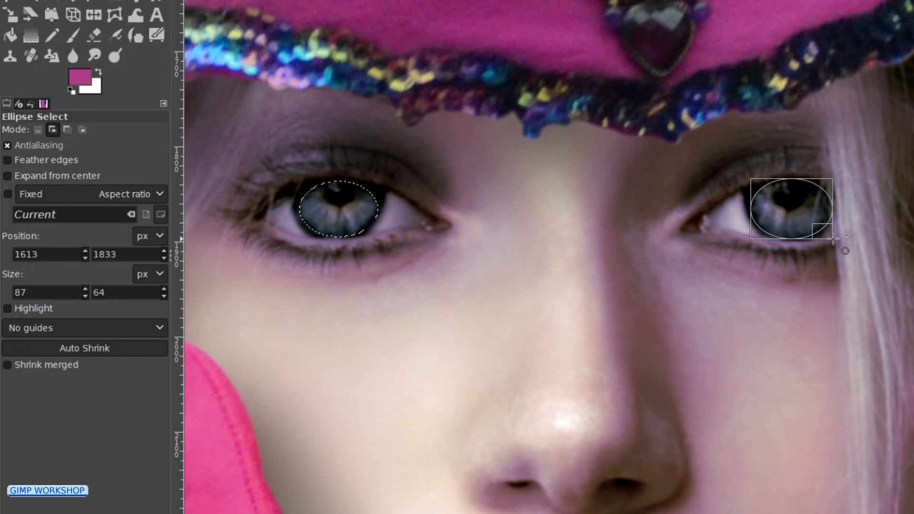
pyautogui.moveTo(835, 239); pyautogui.dragTo(824, 231)
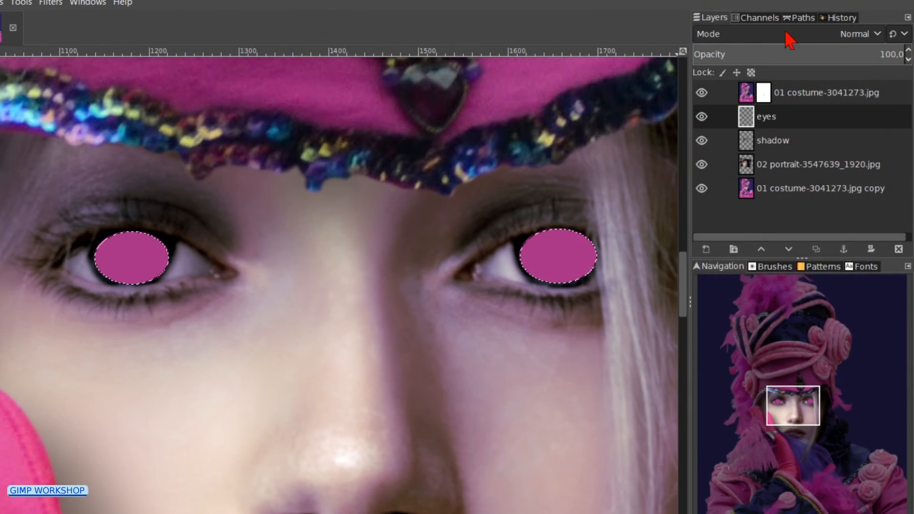
# - Set the eyes layer to Overlay mode and clear the selection
pyautogui.click(855, 33)
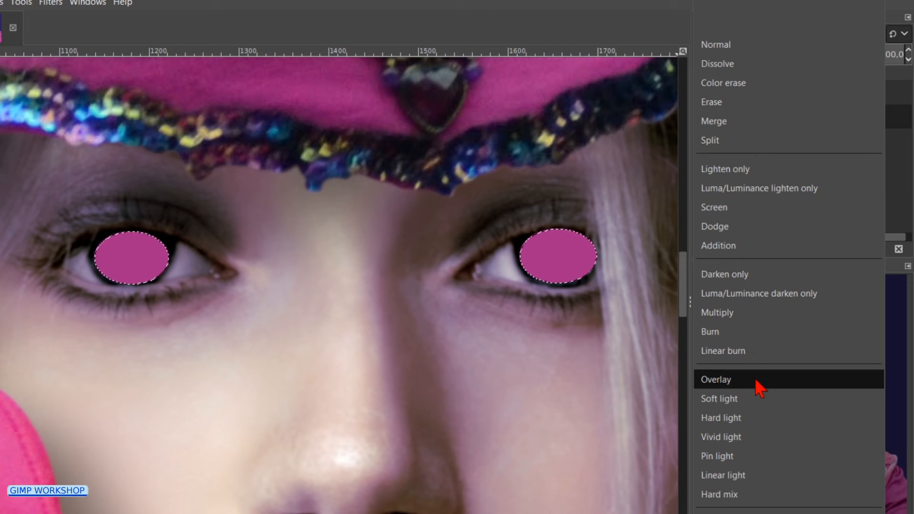
pyautogui.click(715, 378)
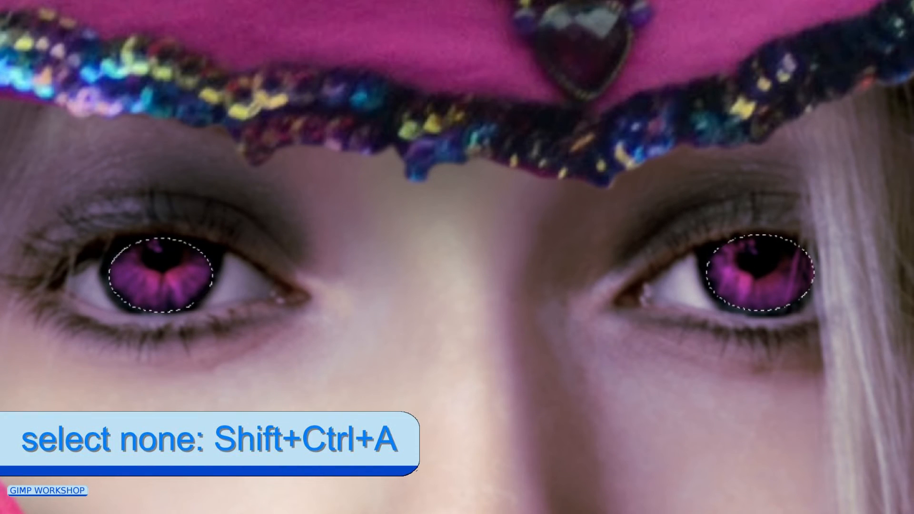
pyautogui.press('ctrl+shift+a')
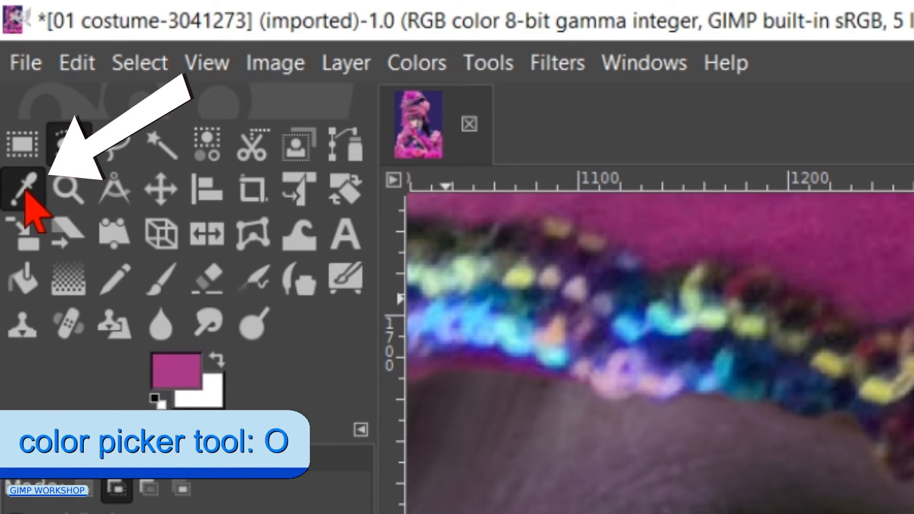
# - Sample the glove's pink as the foreground colour and add a layer named 'lip'
pyautogui.click(23, 188)
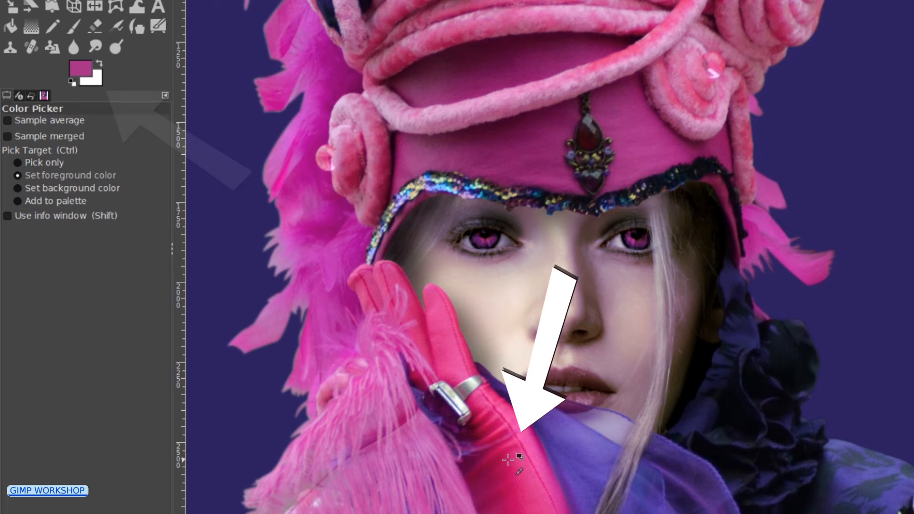
pyautogui.click(509, 460)
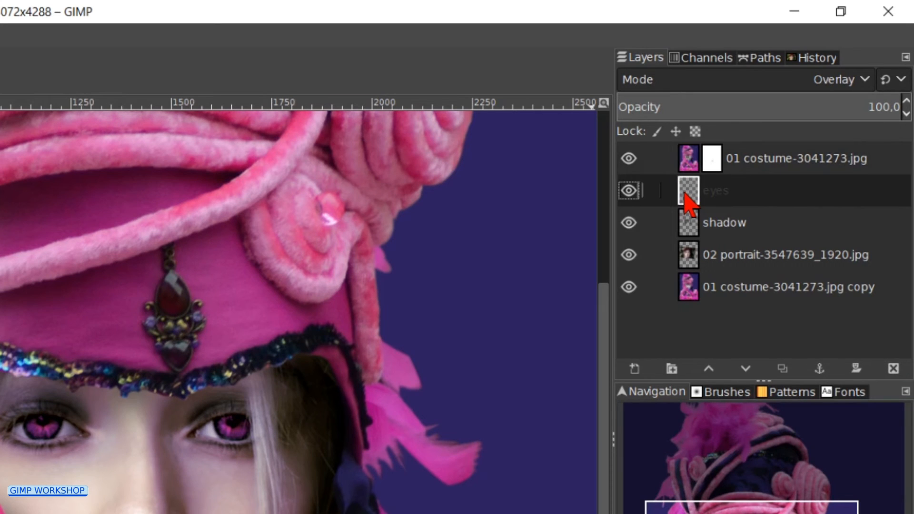
pyautogui.click(634, 368)
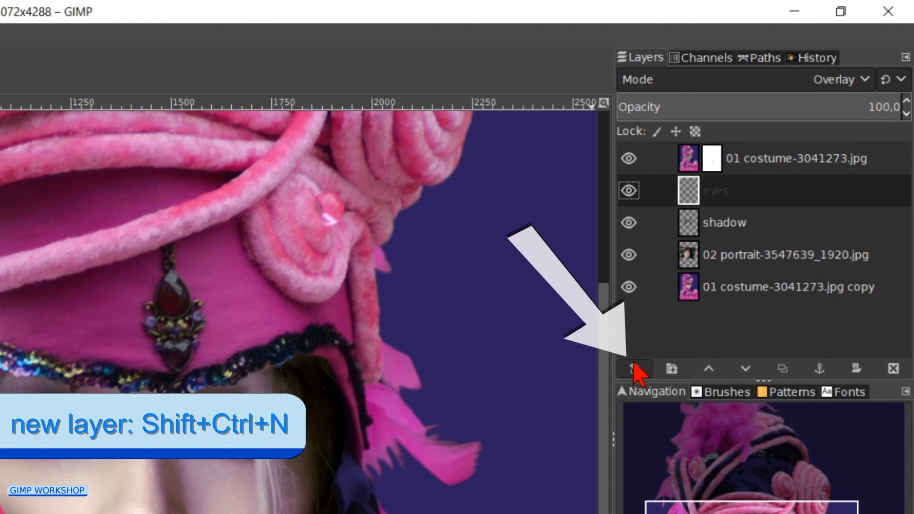
pyautogui.click(635, 368)
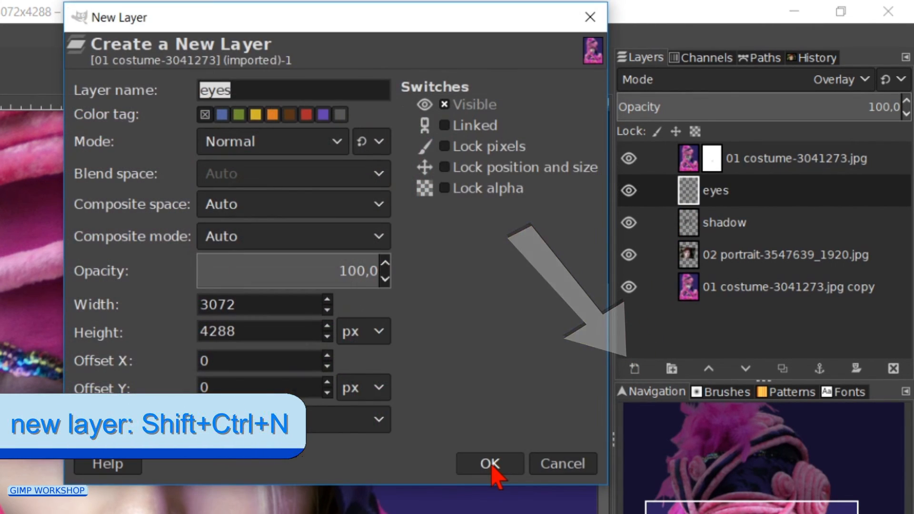
pyautogui.write('lips')
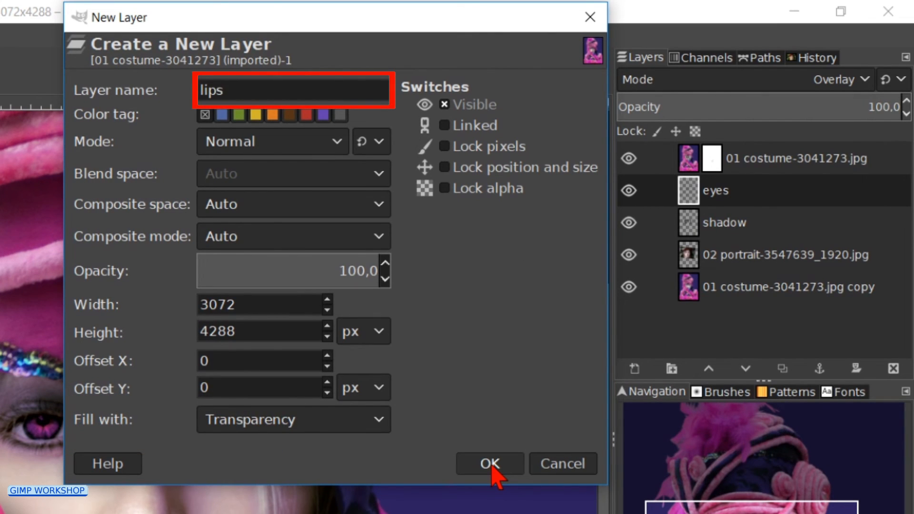
pyautogui.click(489, 463)
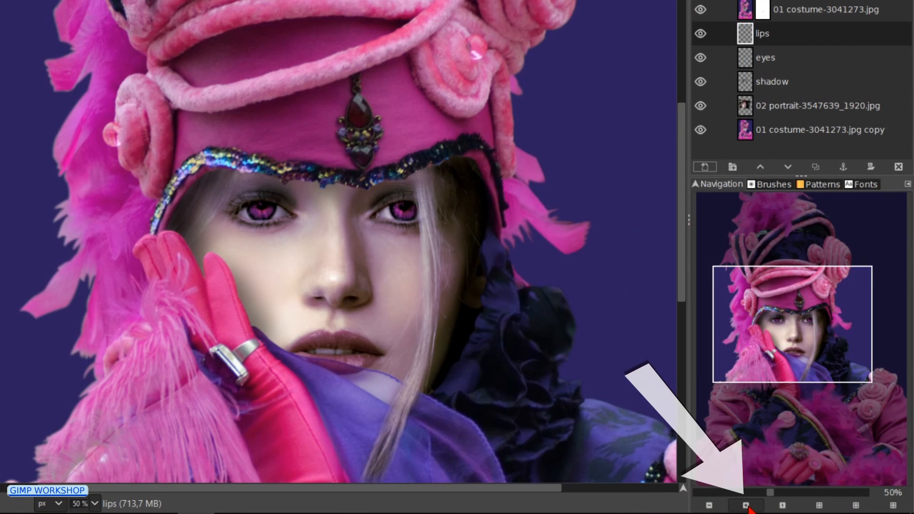
# - Zoom in, free-select the lips, and subtract the gap between them
pyautogui.click(747, 505)
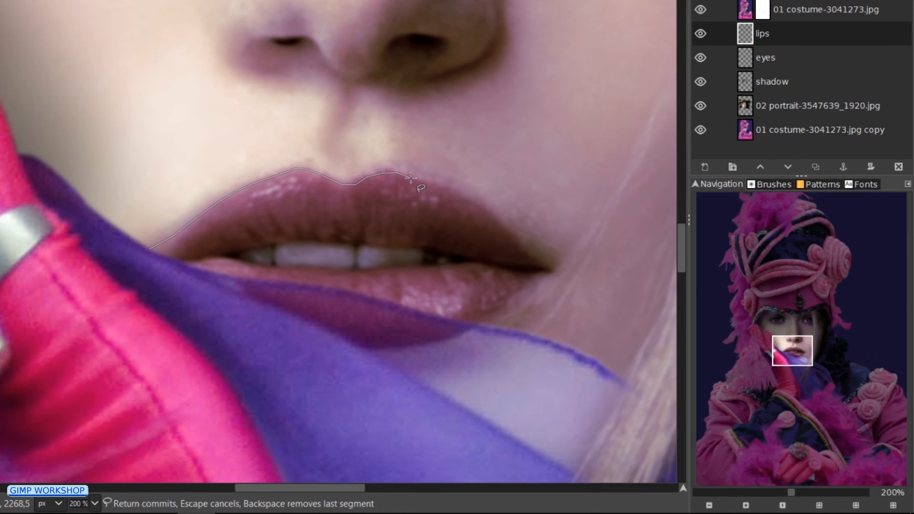
pyautogui.press('Backspace')
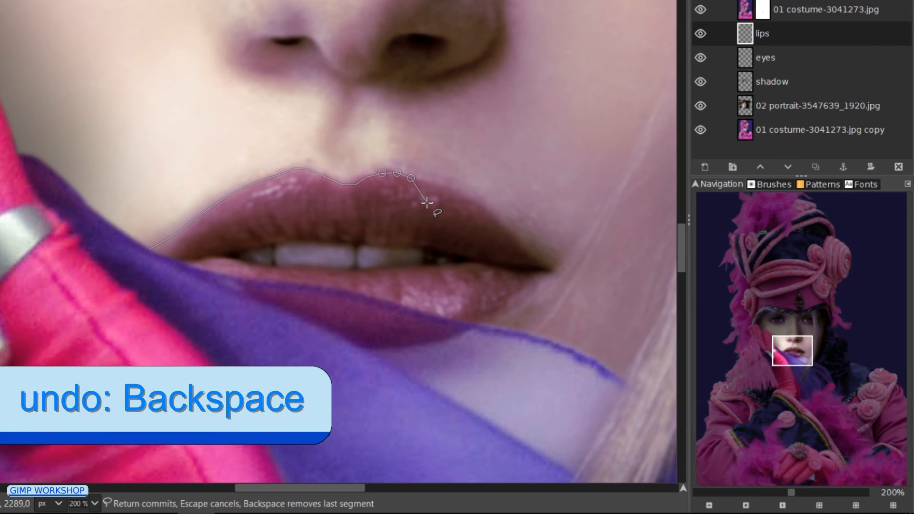
pyautogui.press('Backspace')
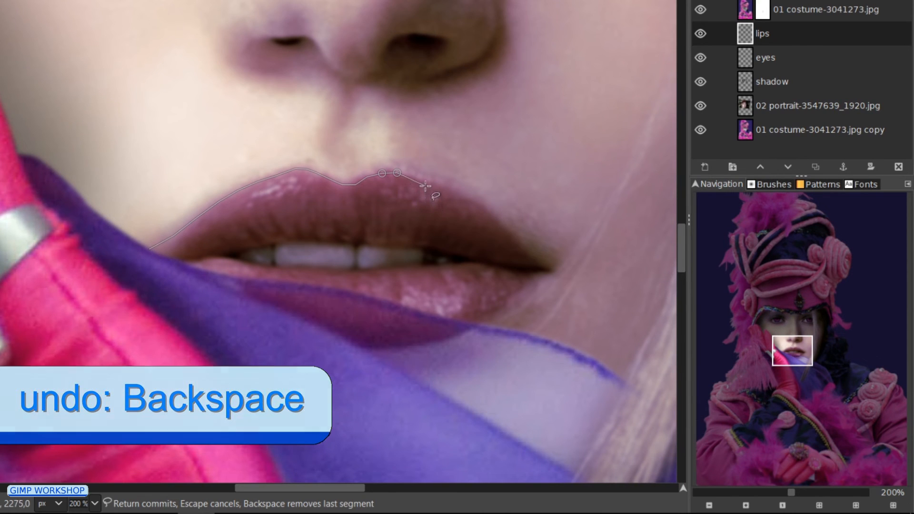
pyautogui.click(503, 221)
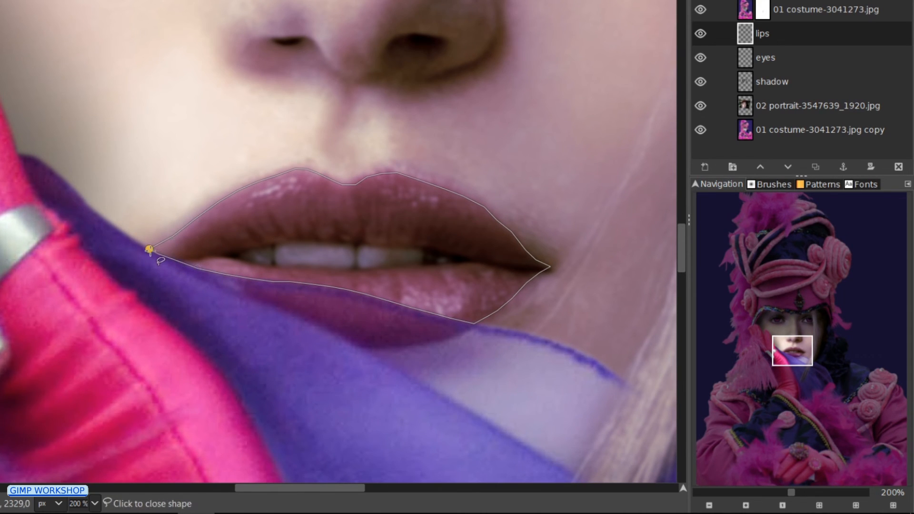
pyautogui.click(150, 252)
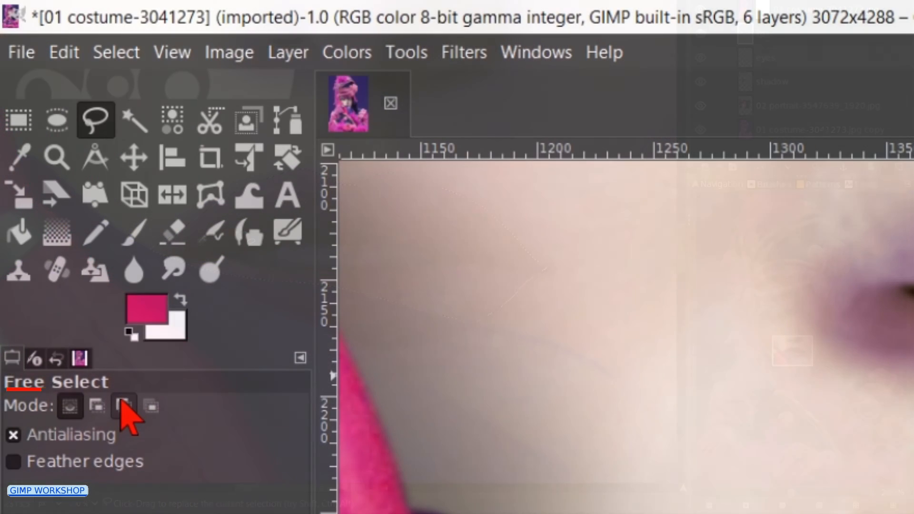
pyautogui.click(123, 406)
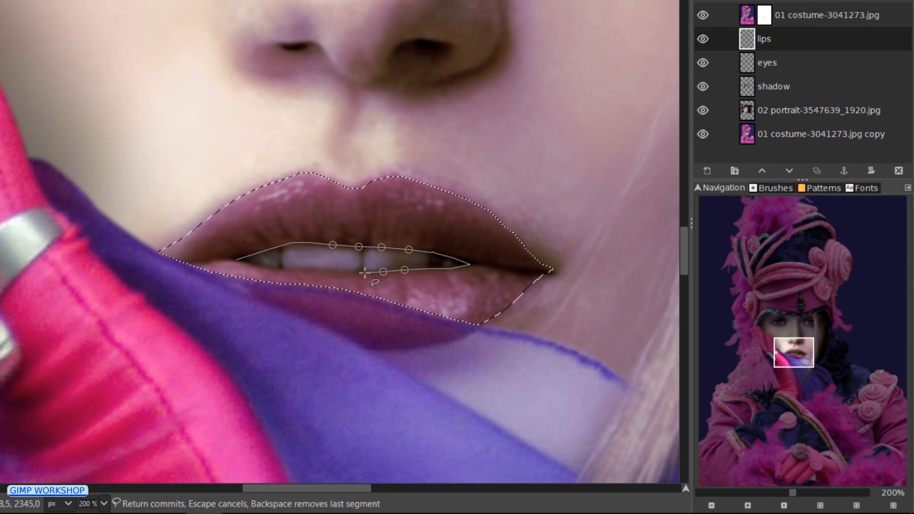
pyautogui.moveTo(361, 271); pyautogui.dragTo(268, 270)
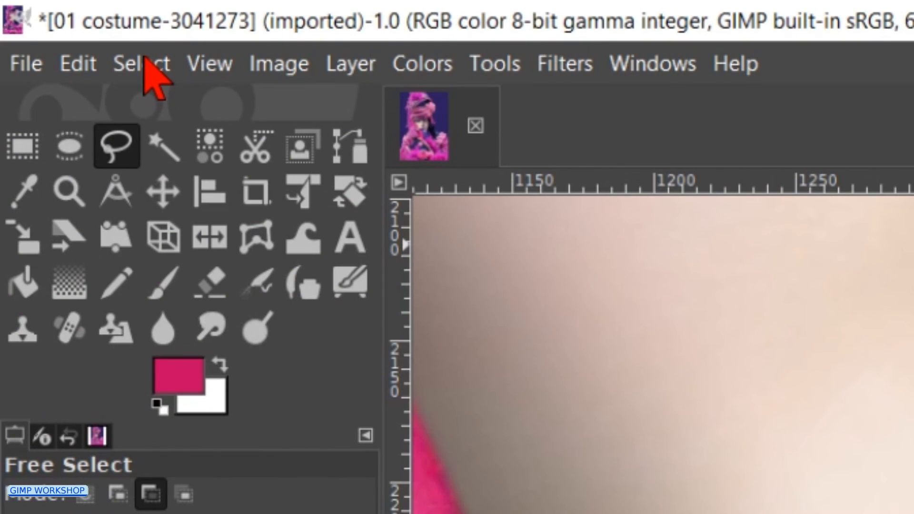
# - Feather the lip selection by 5 px and fill it with crimson on the lips layer
pyautogui.click(141, 63)
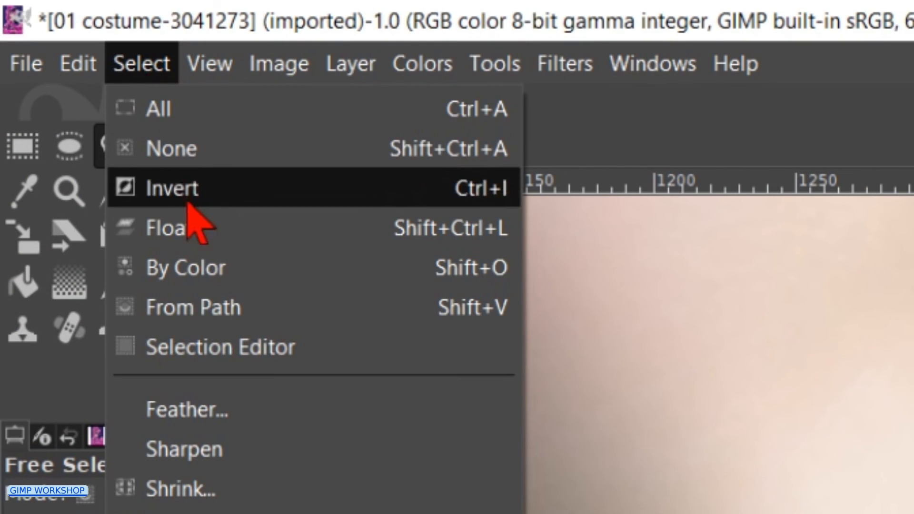
pyautogui.click(186, 409)
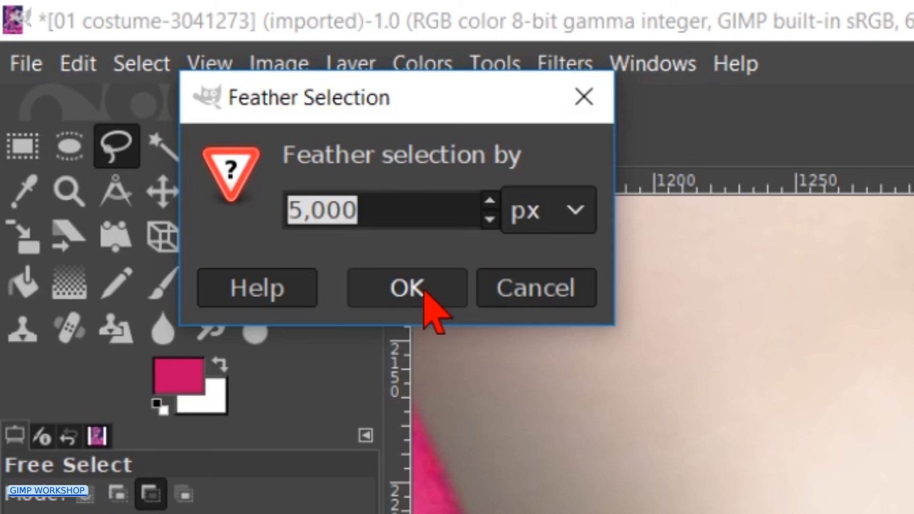
pyautogui.click(406, 287)
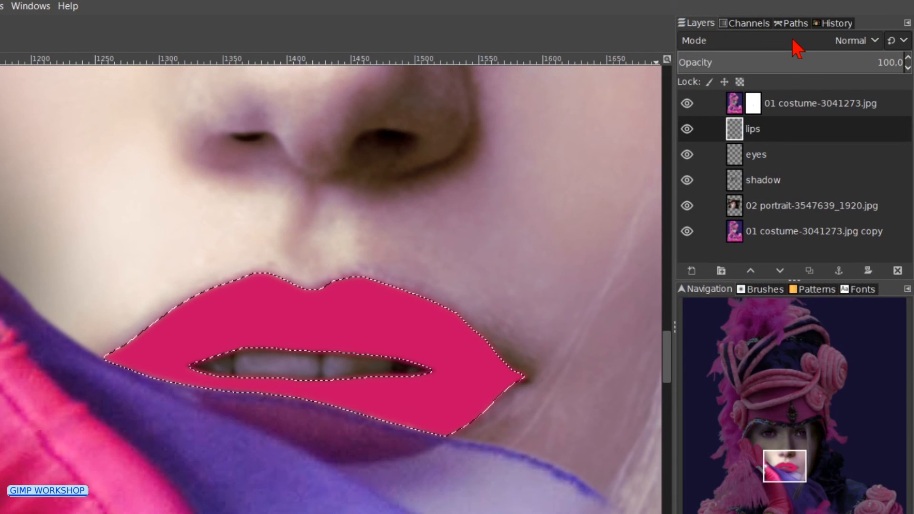
# - Switch the lips layer blending mode to Overlay and select none
pyautogui.click(854, 40)
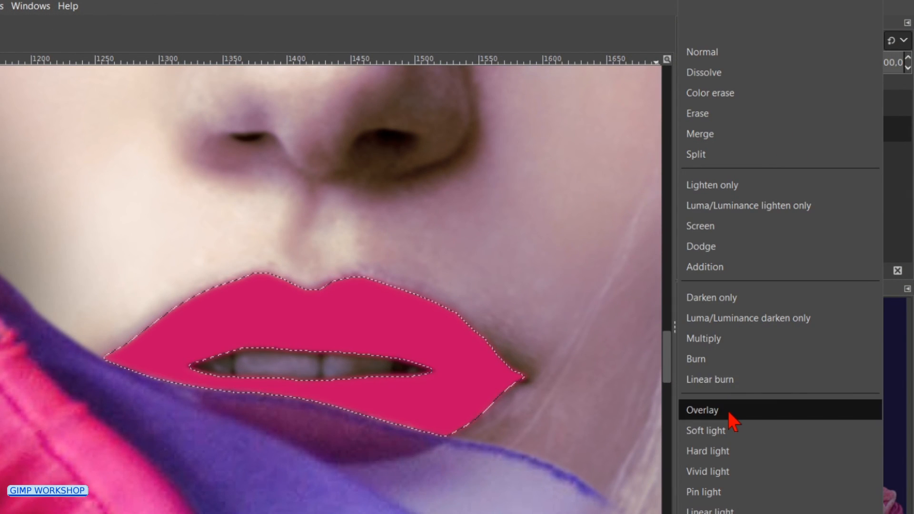
pyautogui.click(702, 410)
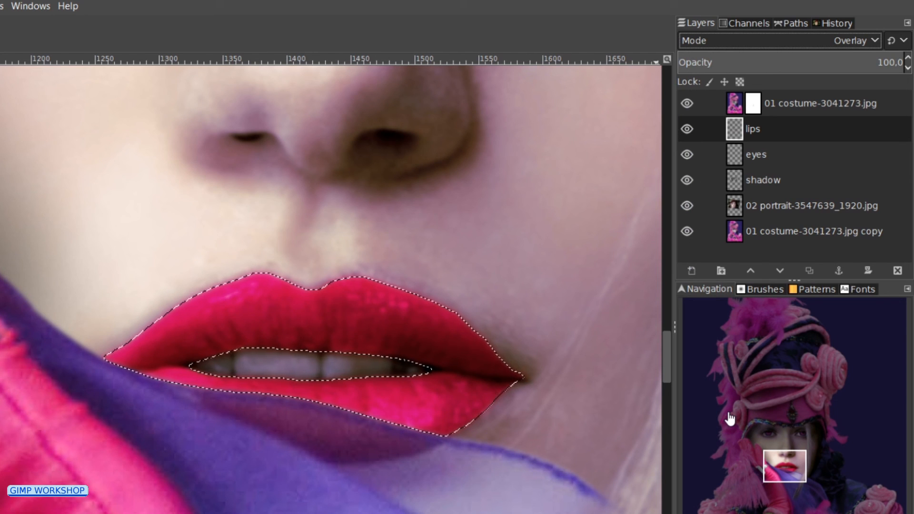
pyautogui.press('shift+ctrl+a')
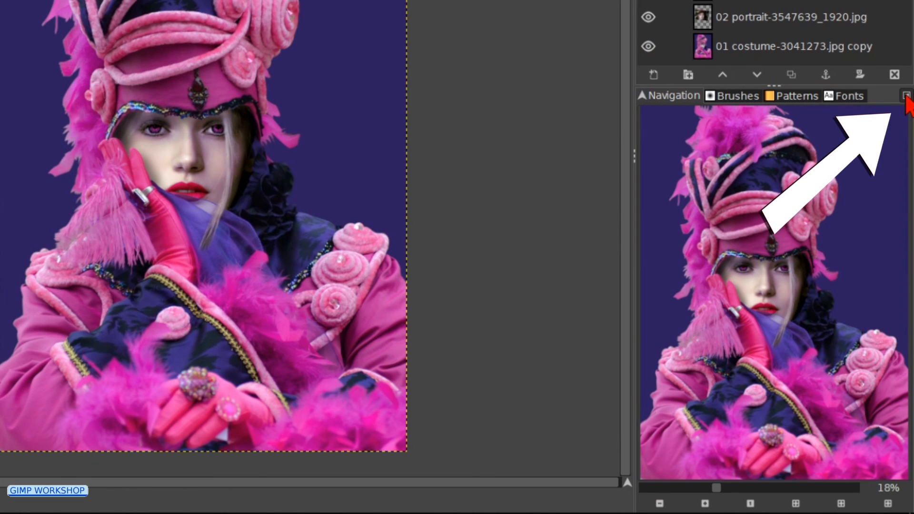
# - Close the Navigation tab in the Brushes/Patterns/Fonts dock
pyautogui.click(904, 95)
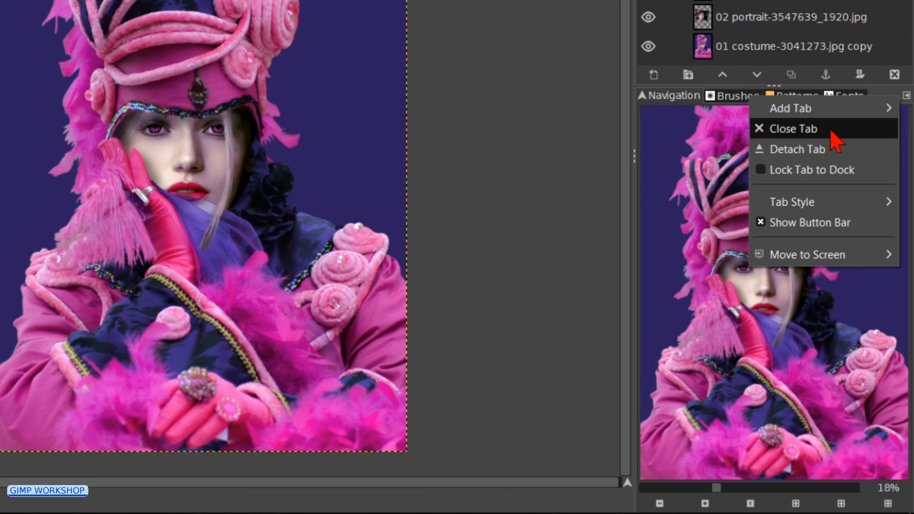
pyautogui.click(797, 129)
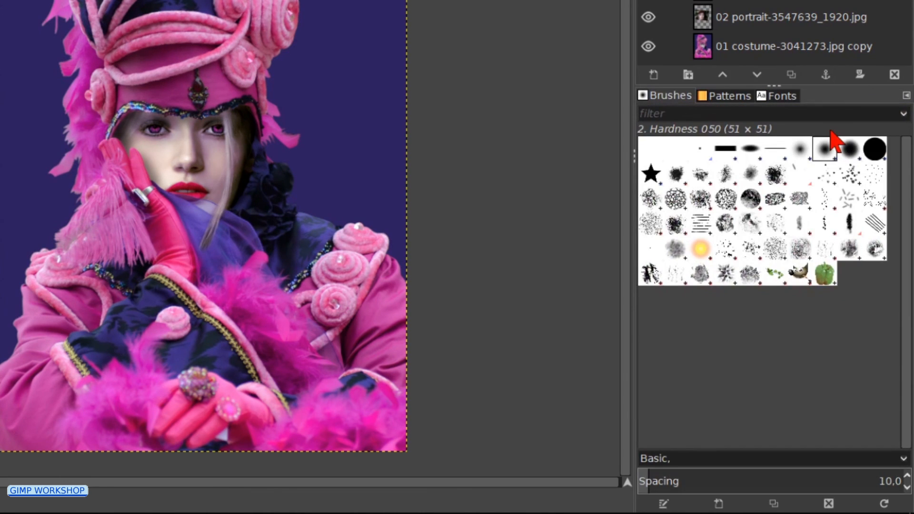
pyautogui.moveTo(647, 169)
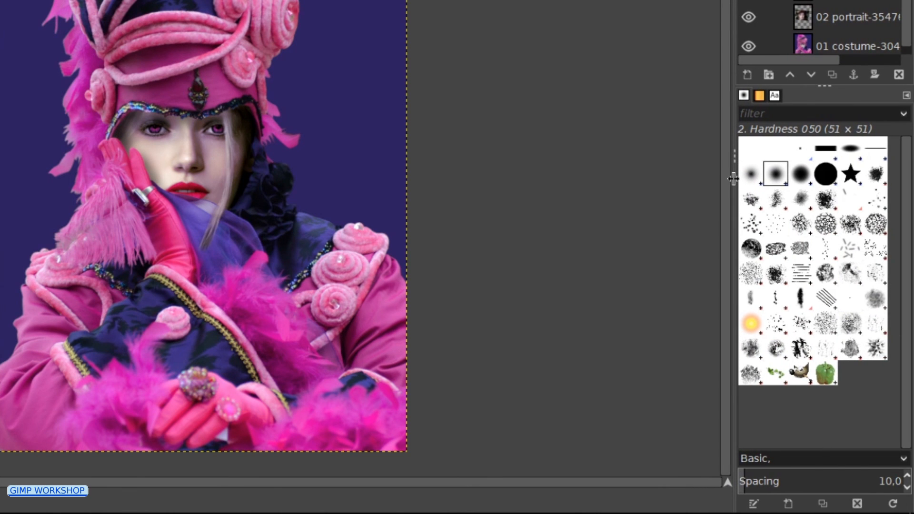
pyautogui.moveTo(828, 99)
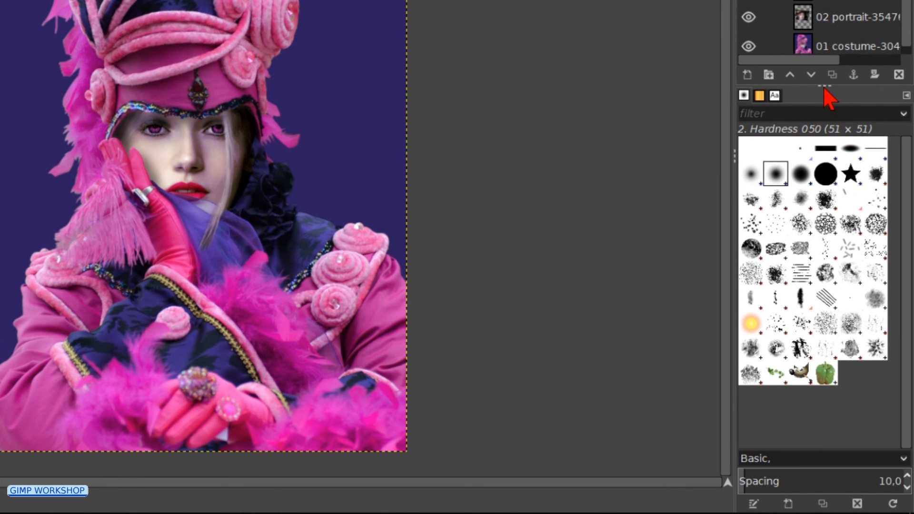